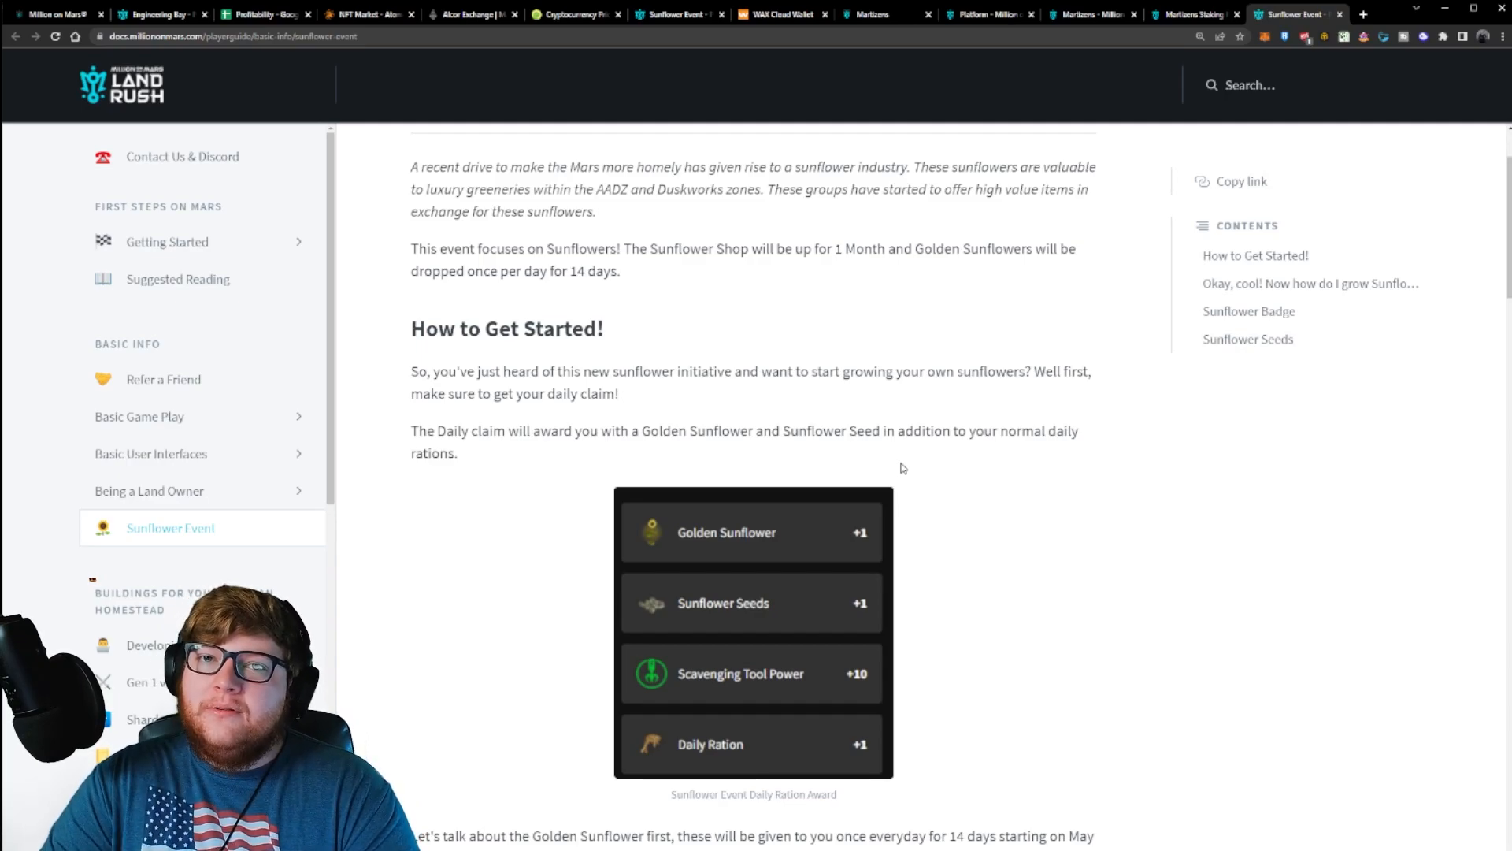
# Step: Scroll the Sunflower Event page past the daily claim rewards to the Golden Sunflower shop items
pyautogui.scroll(-3)
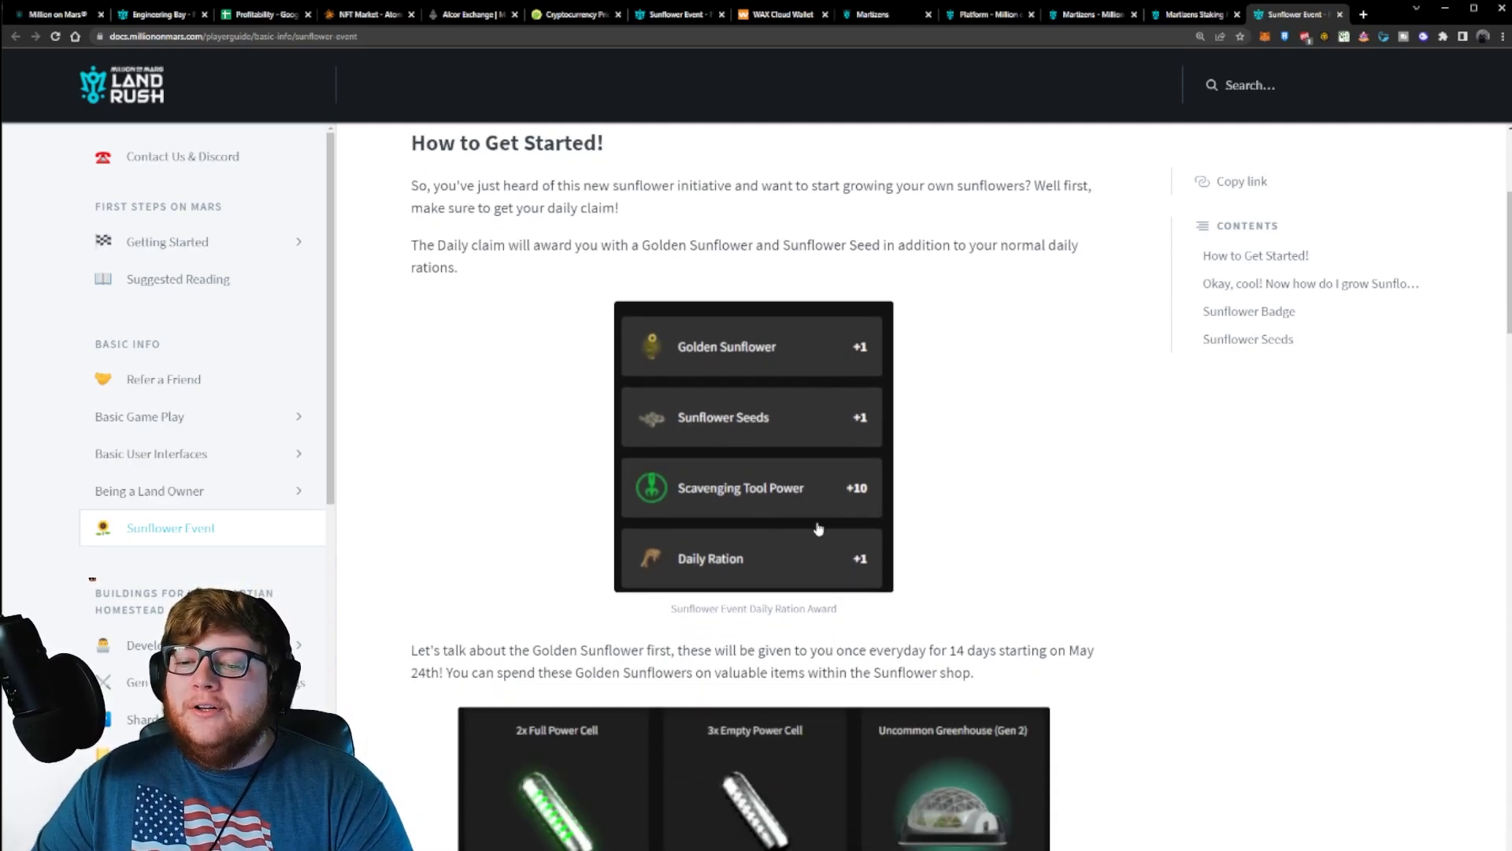
pyautogui.scroll(3)
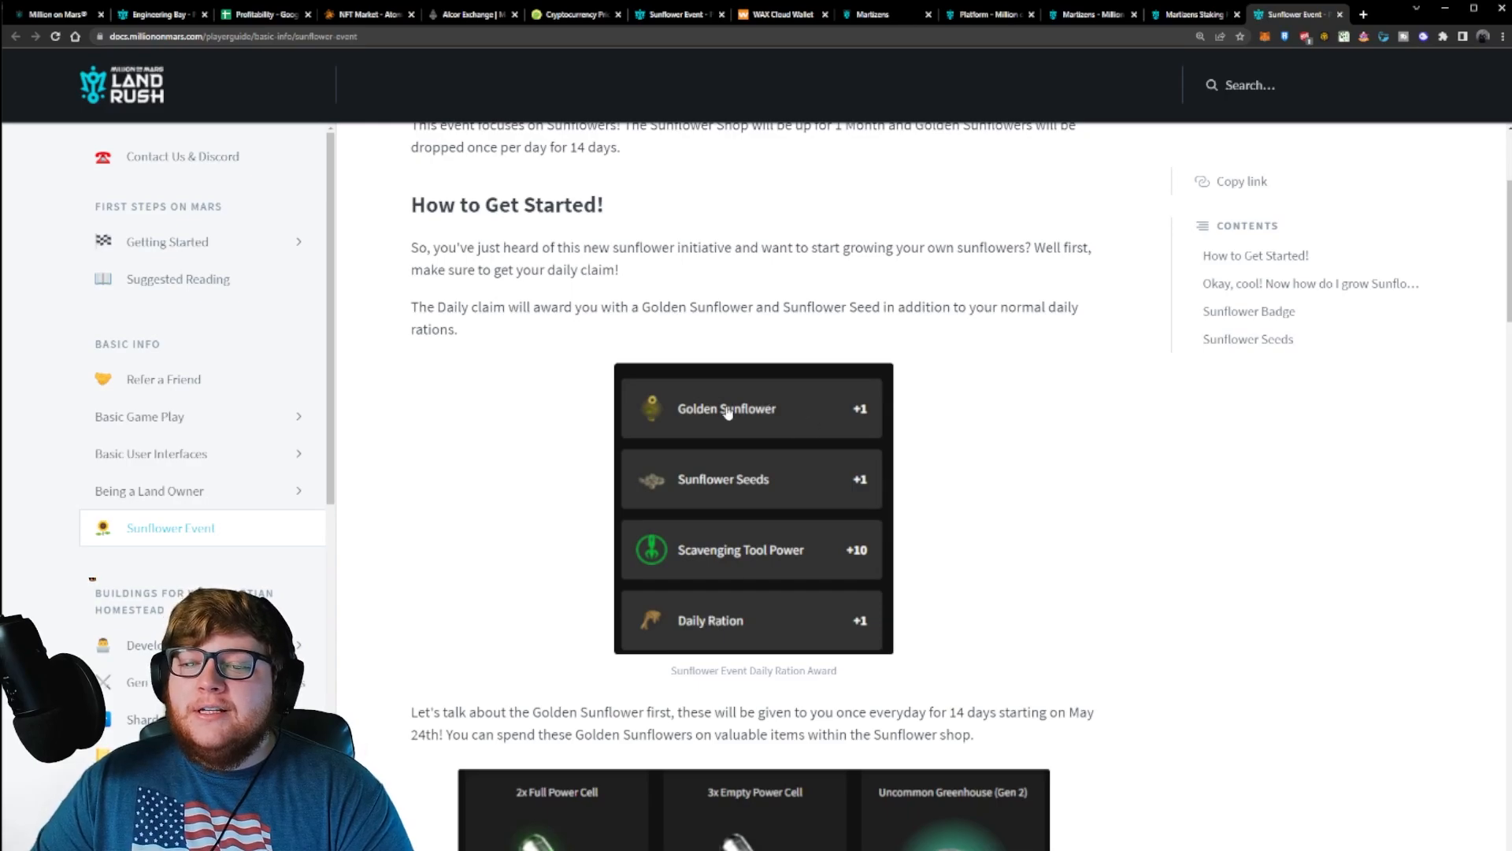
pyautogui.moveTo(856, 413)
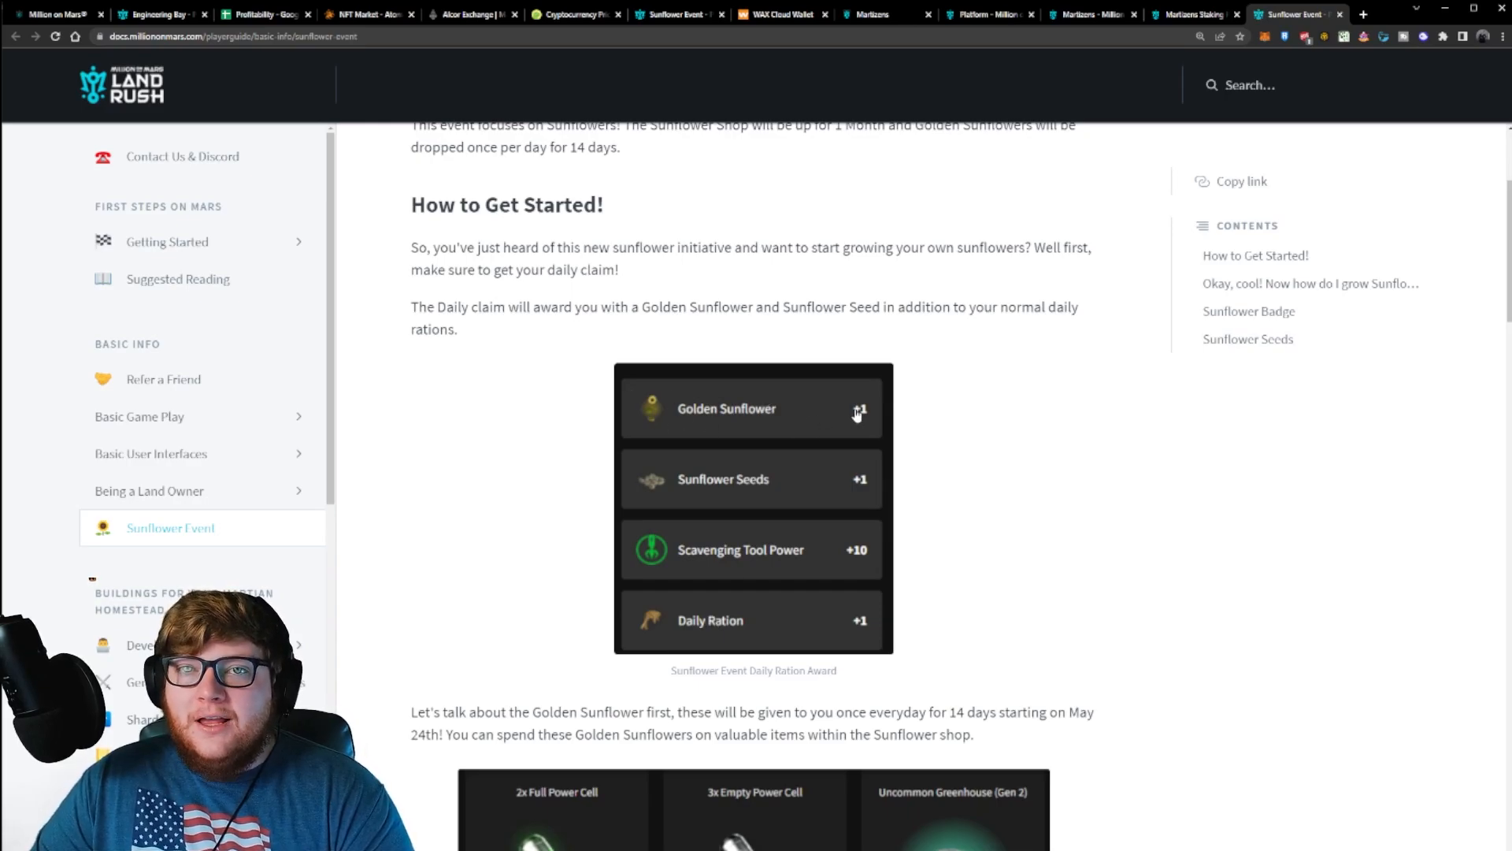
pyautogui.scroll(-3)
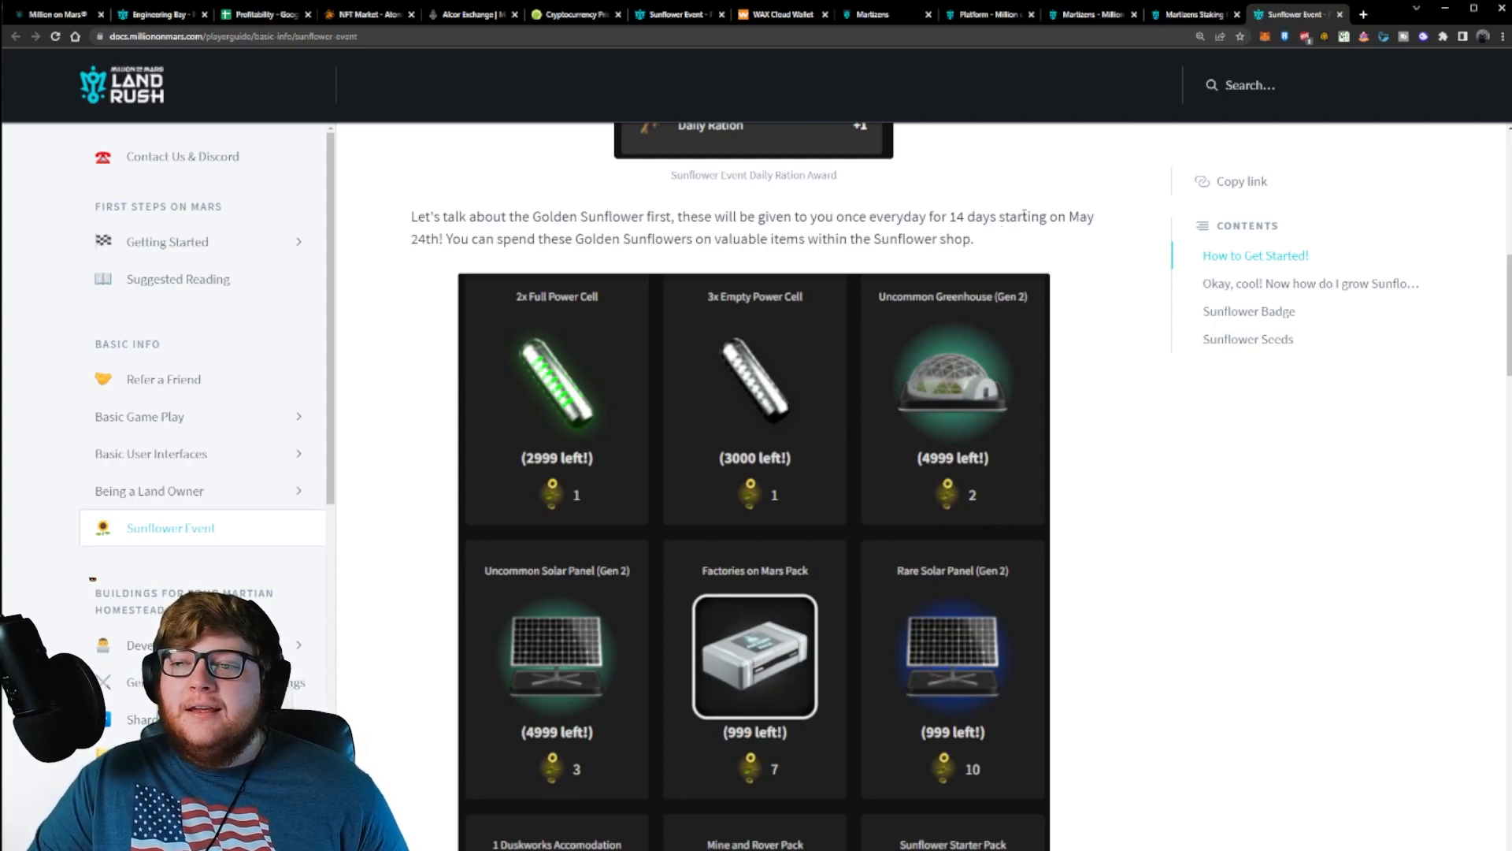
pyautogui.scroll(-3)
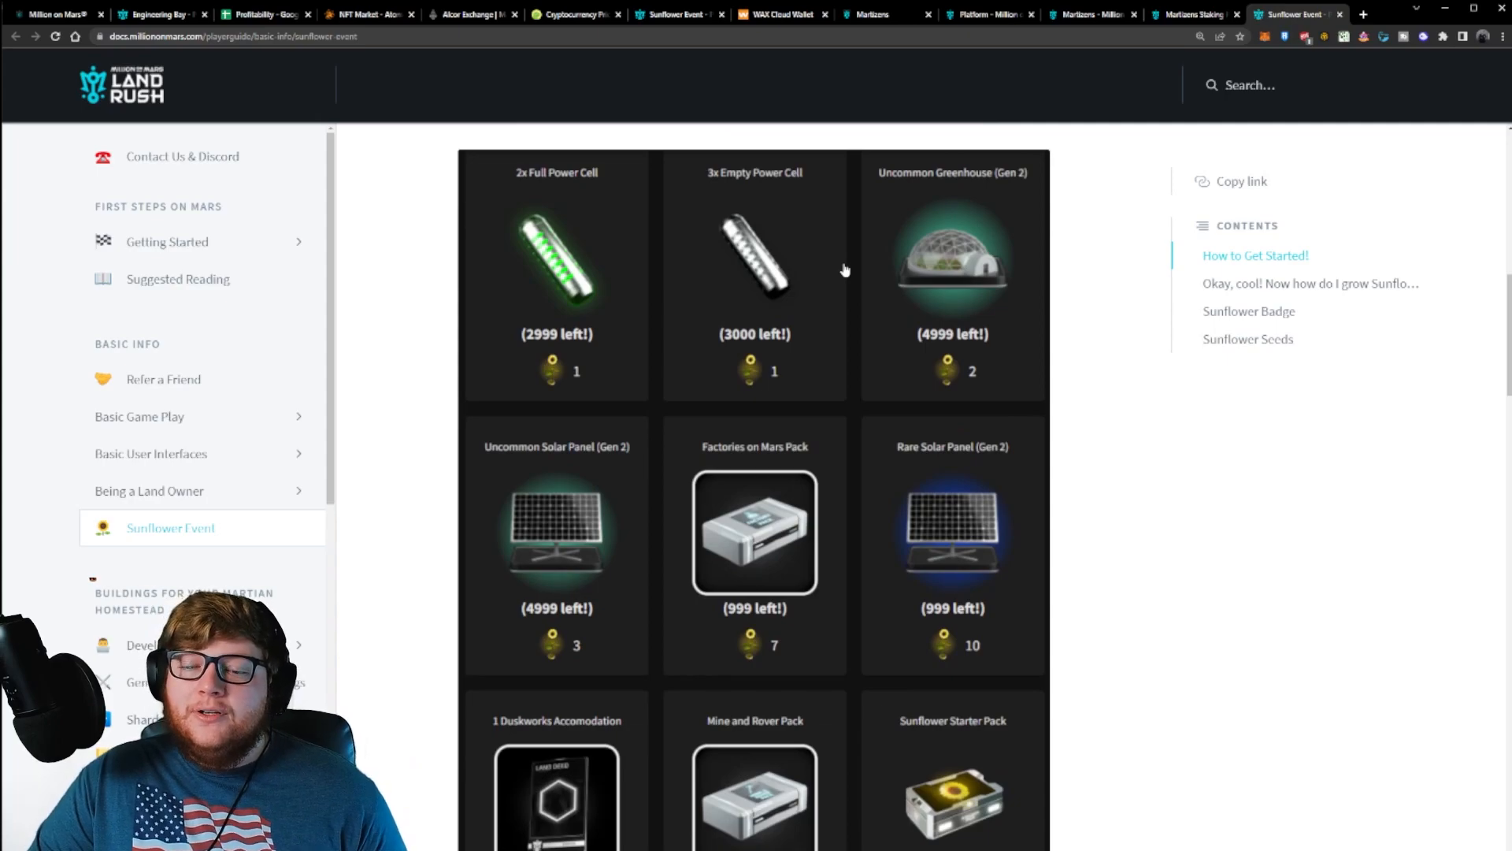
pyautogui.scroll(-3)
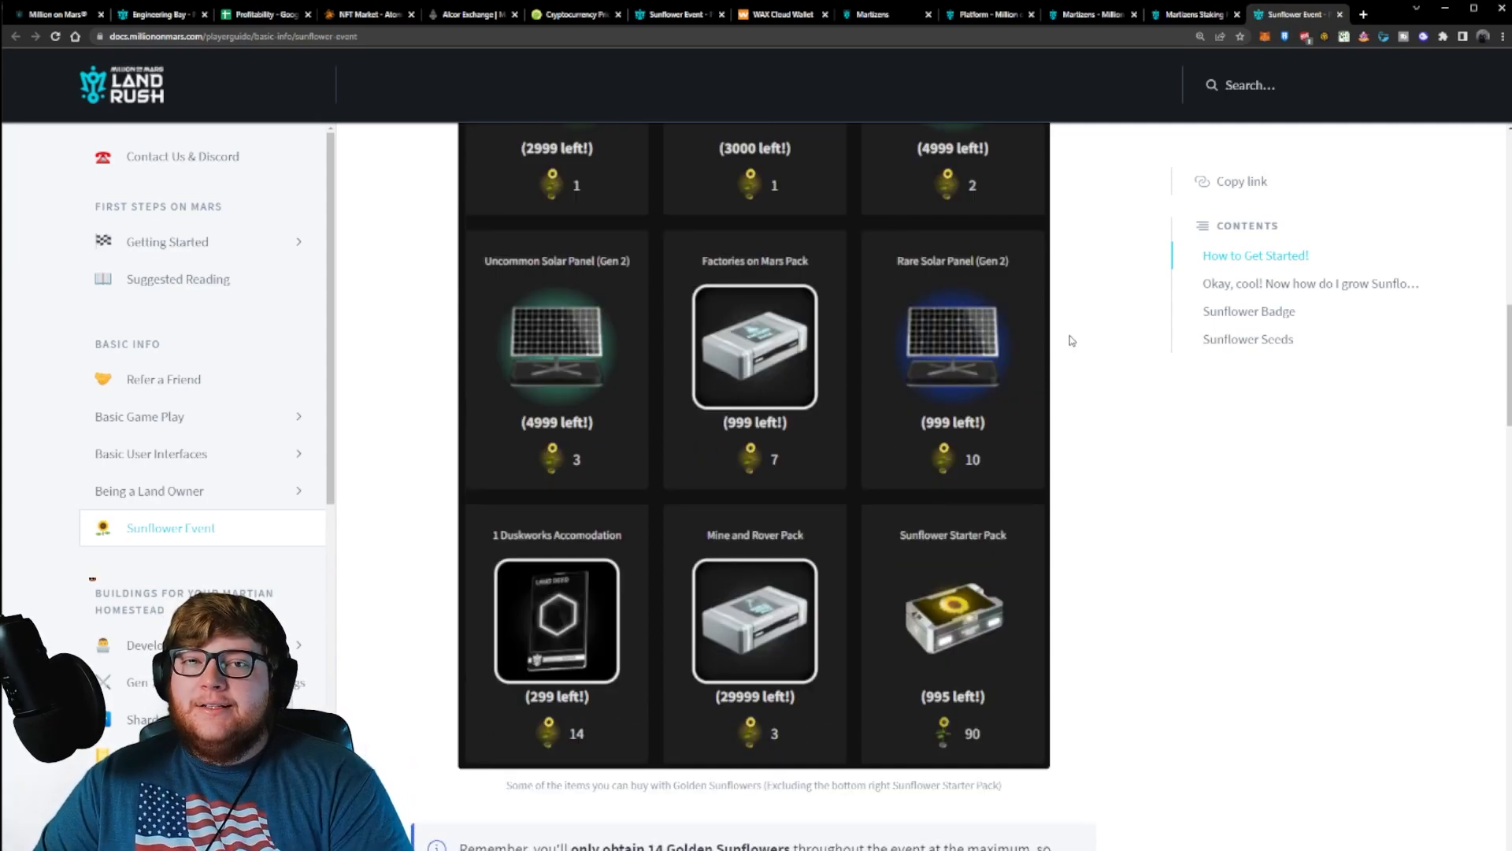
pyautogui.moveTo(895, 528)
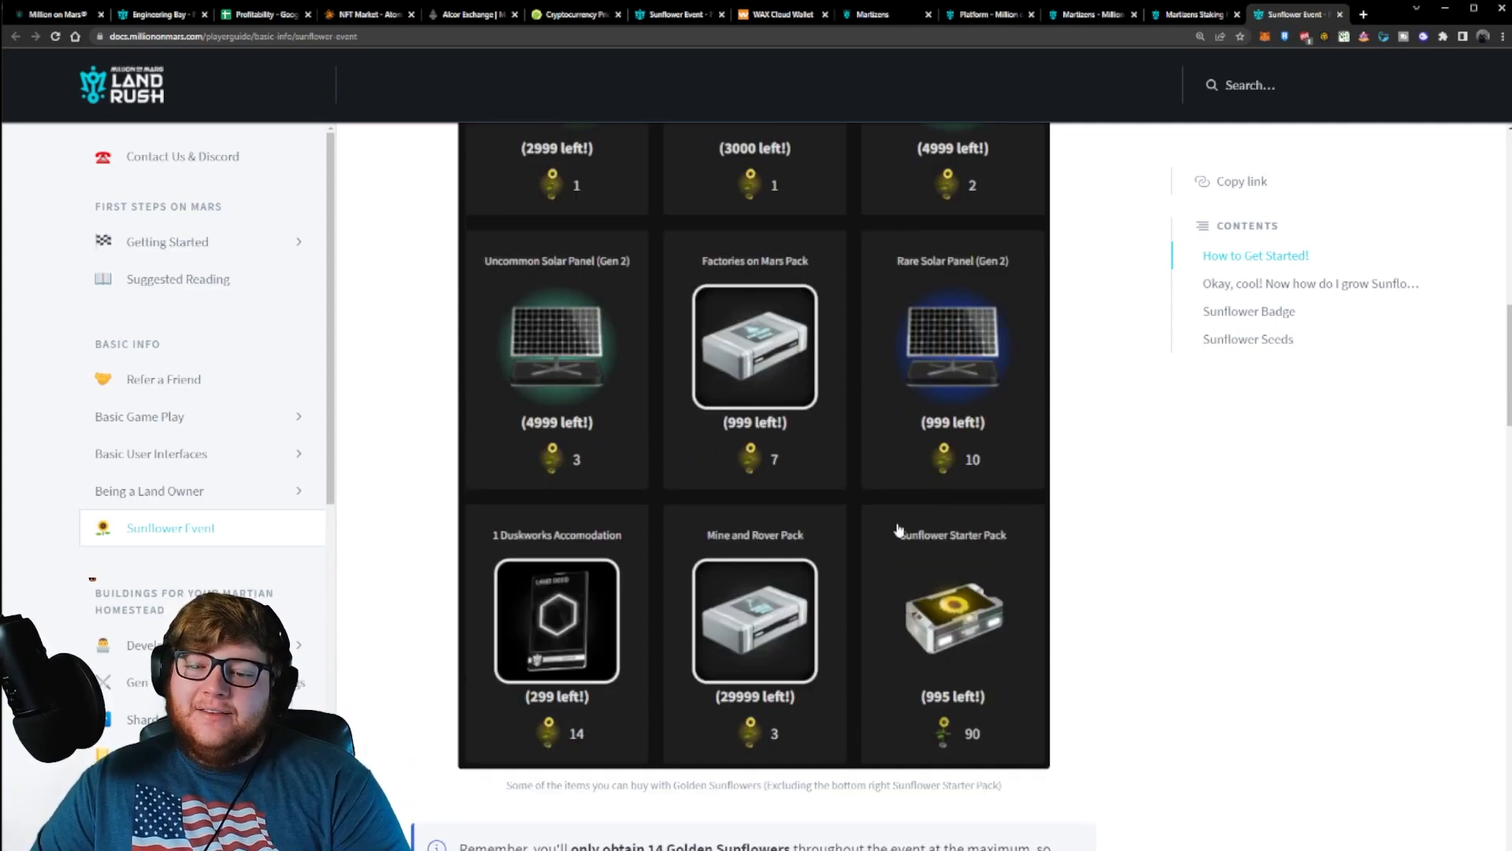
pyautogui.moveTo(740, 584)
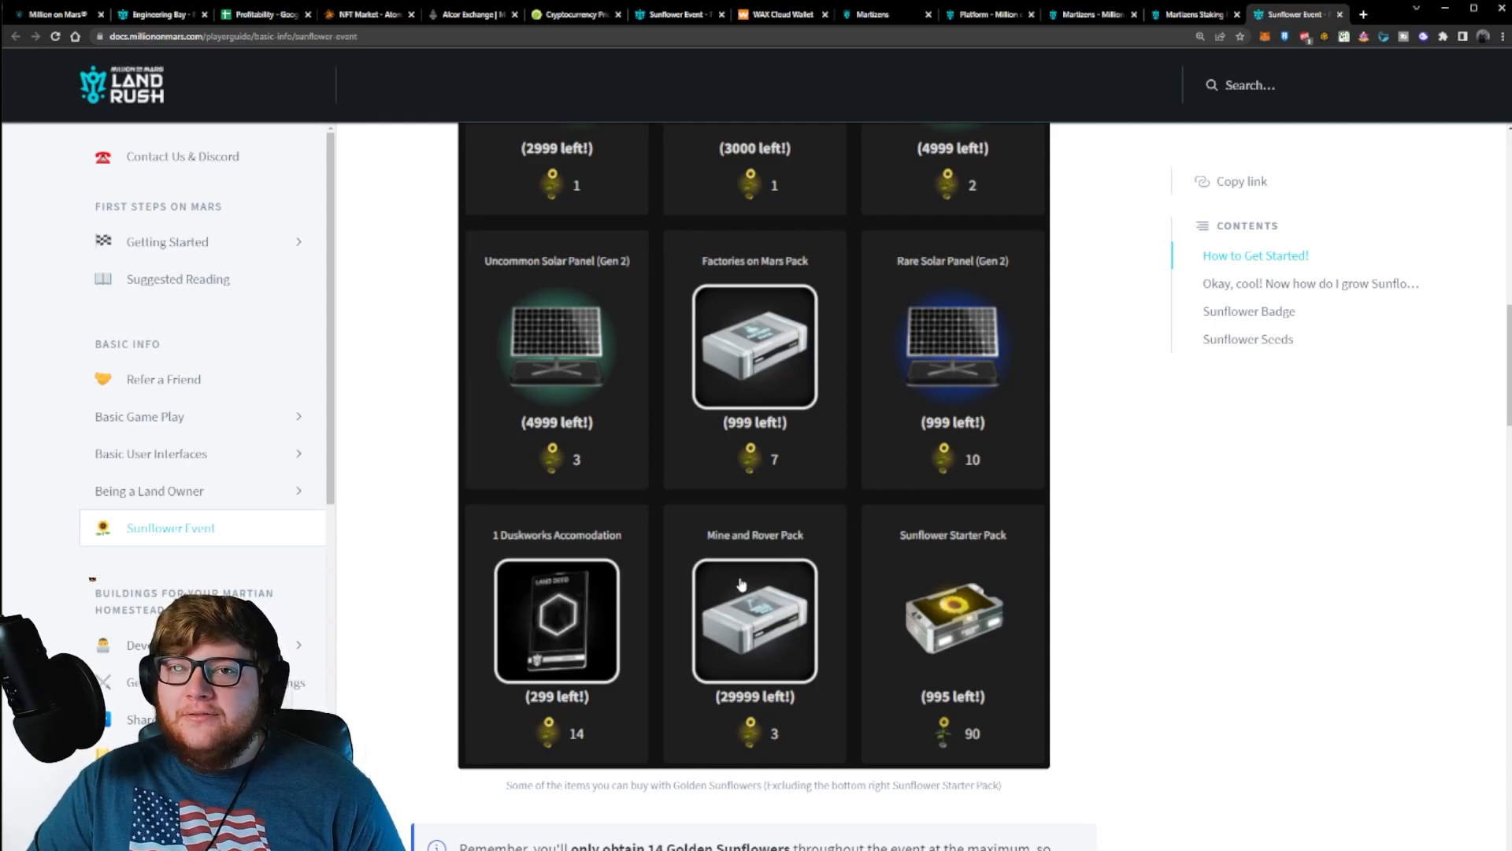
pyautogui.moveTo(793, 27)
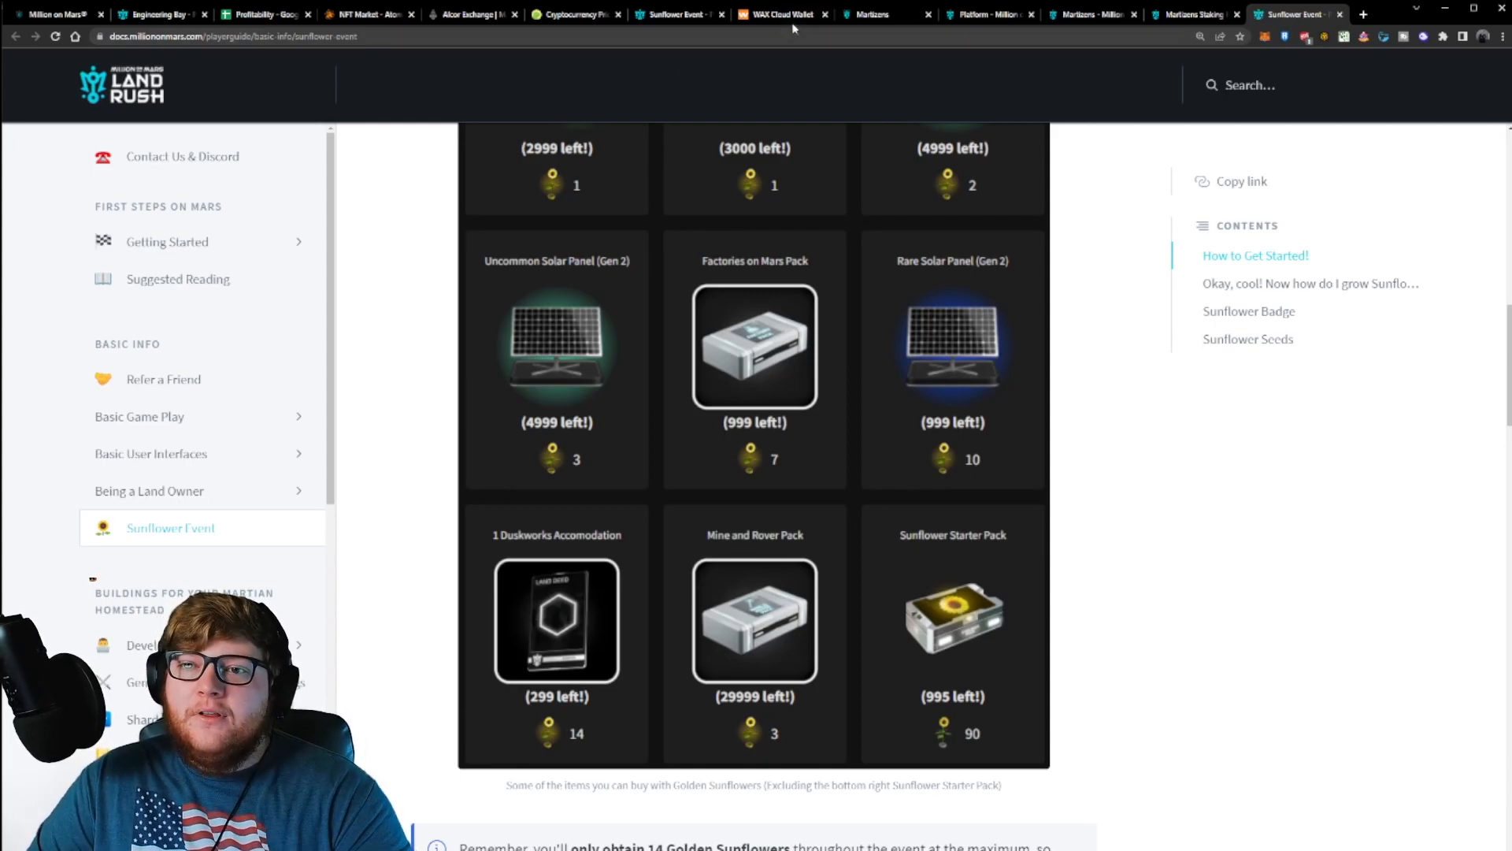
# Step: Check the Mines & Rovers Pack market listings, then return to the in-game Sunflower shop
pyautogui.click(366, 14)
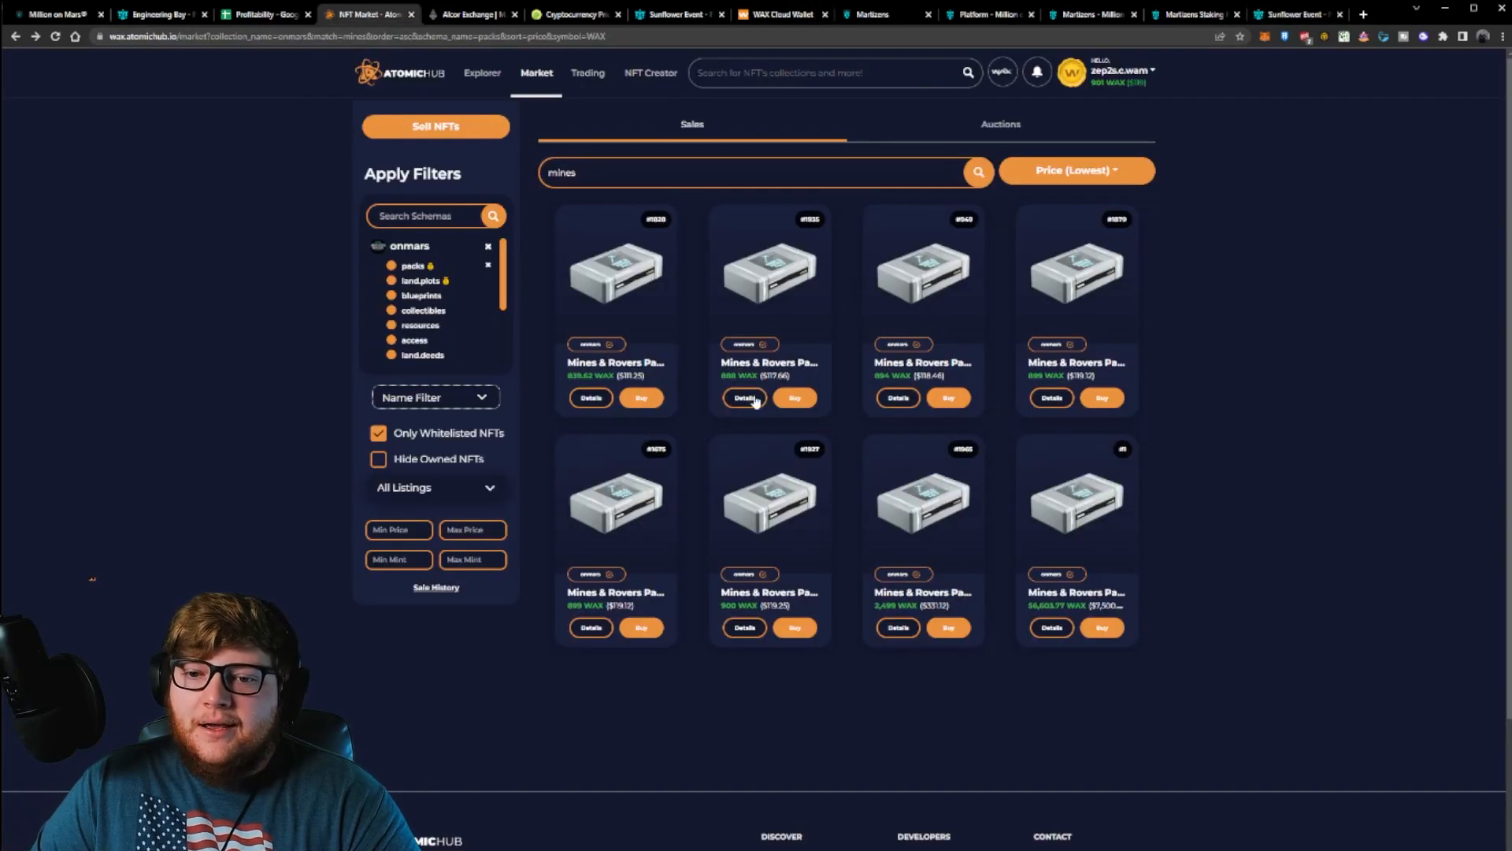
pyautogui.moveTo(755, 398)
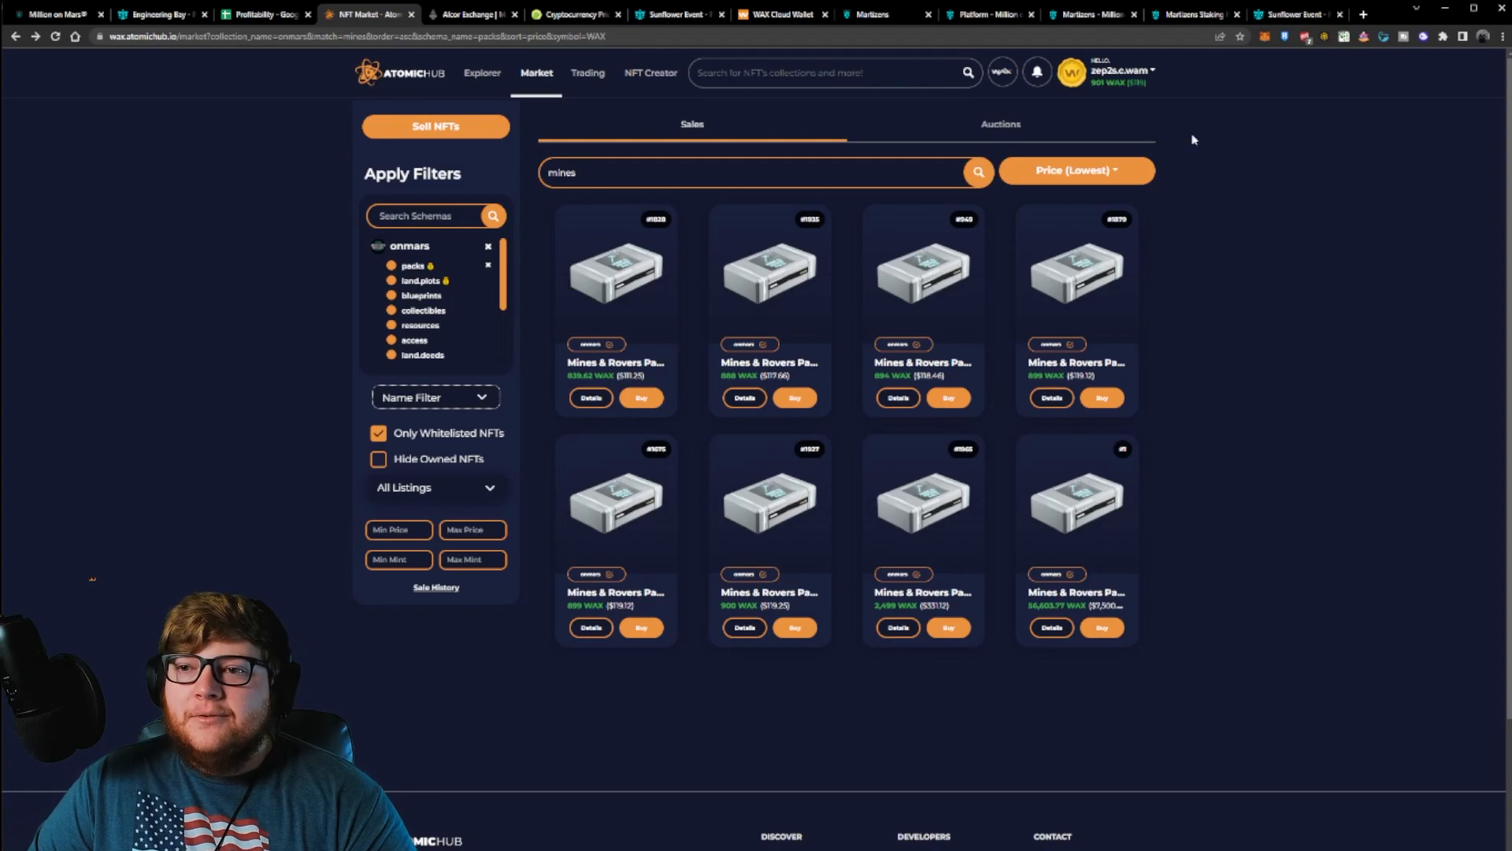
pyautogui.click(1292, 13)
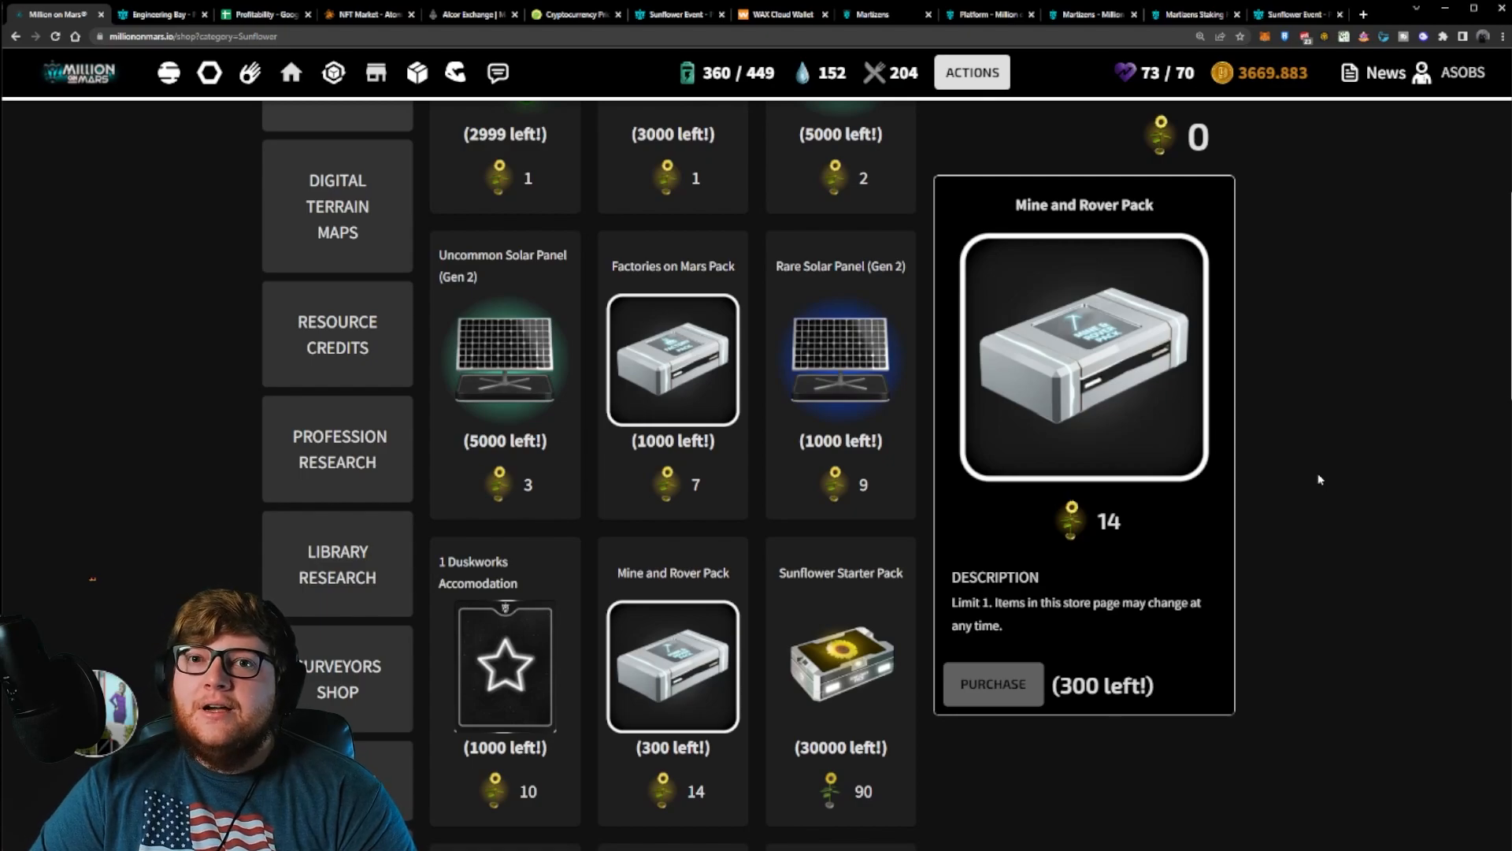
# Step: Scroll the shop up to its top items: seed packs, power cells and Uncommon Greenhouse
pyautogui.scroll(3)
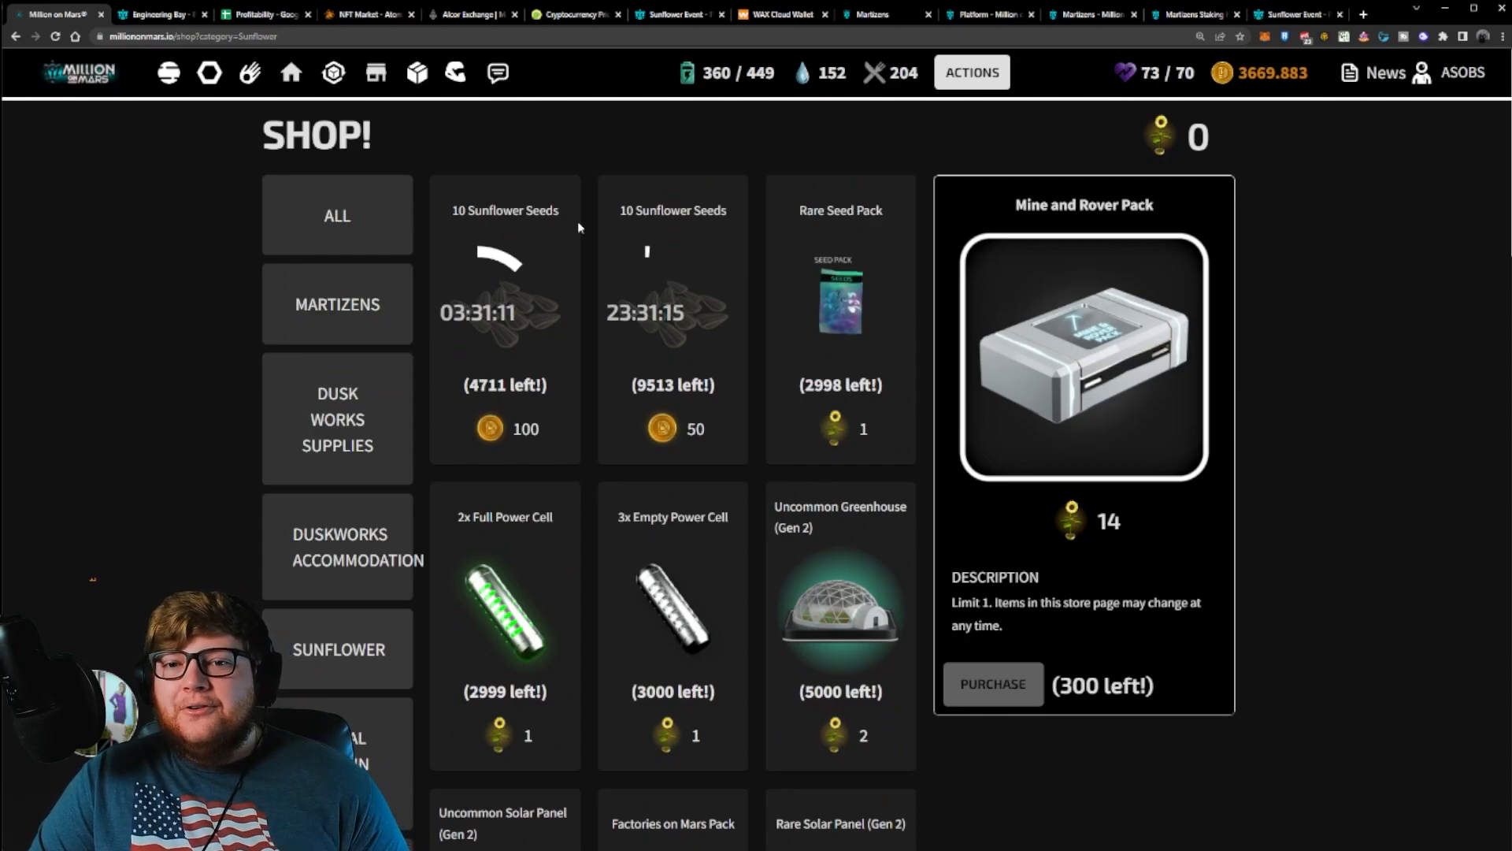
pyautogui.moveTo(755, 159)
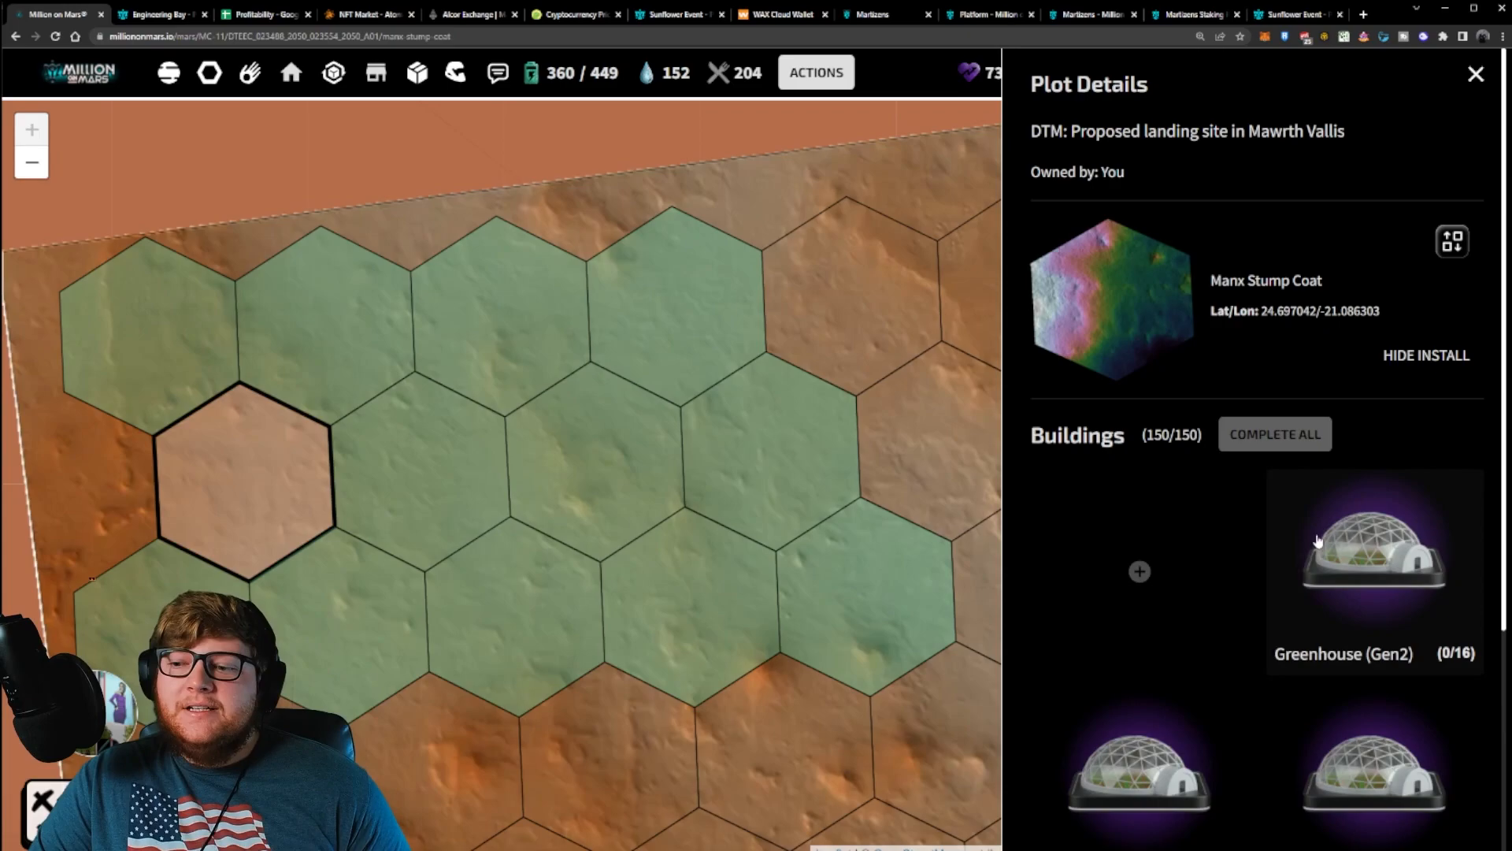
# Step: Pick Plant Sunflower Seeds for a Gen2 greenhouse and view its consumption and rewards
pyautogui.click(1374, 545)
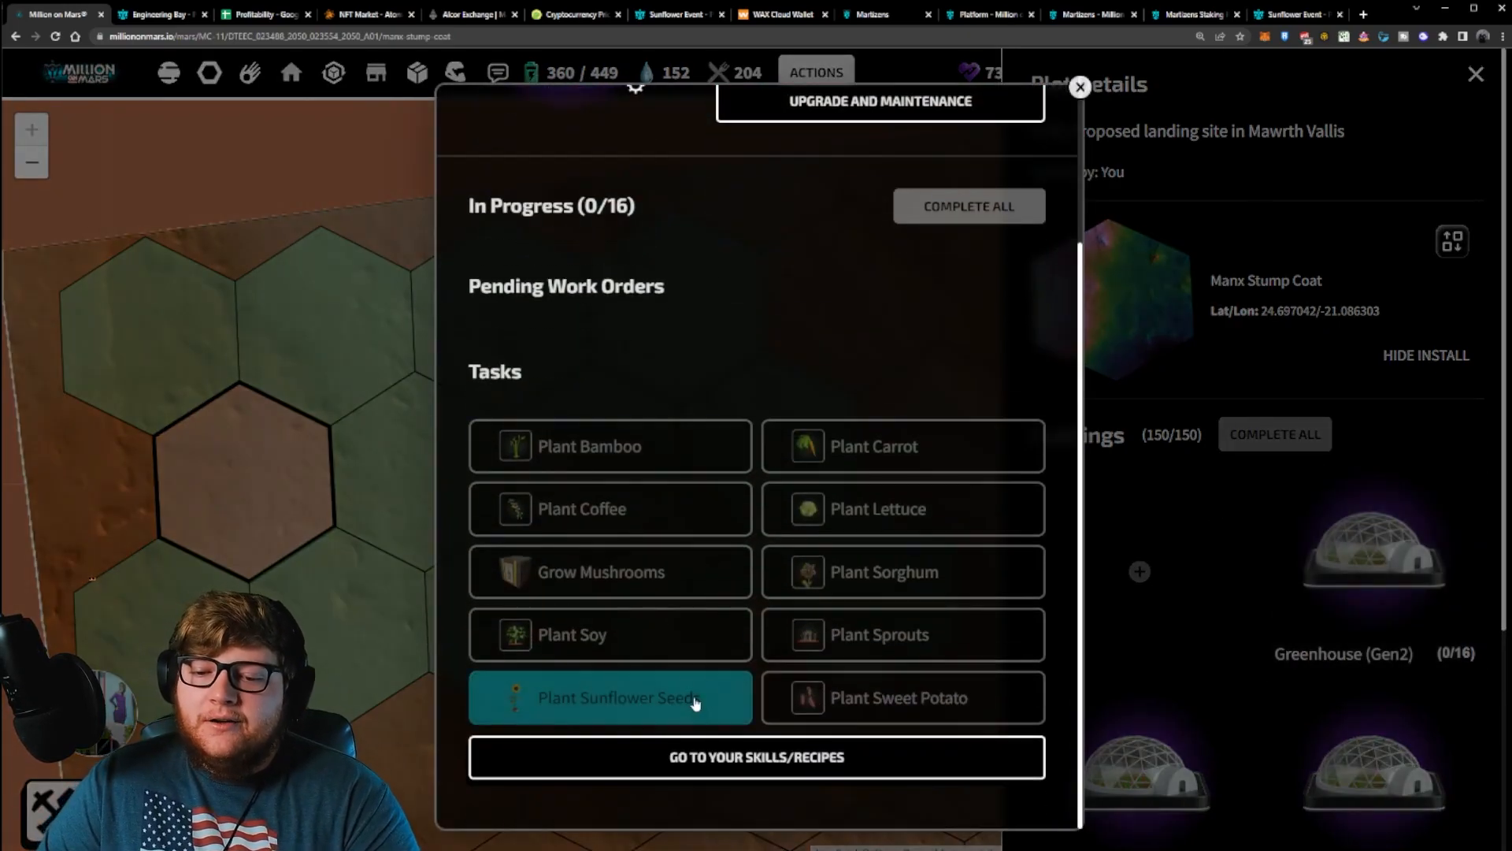
pyautogui.click(608, 697)
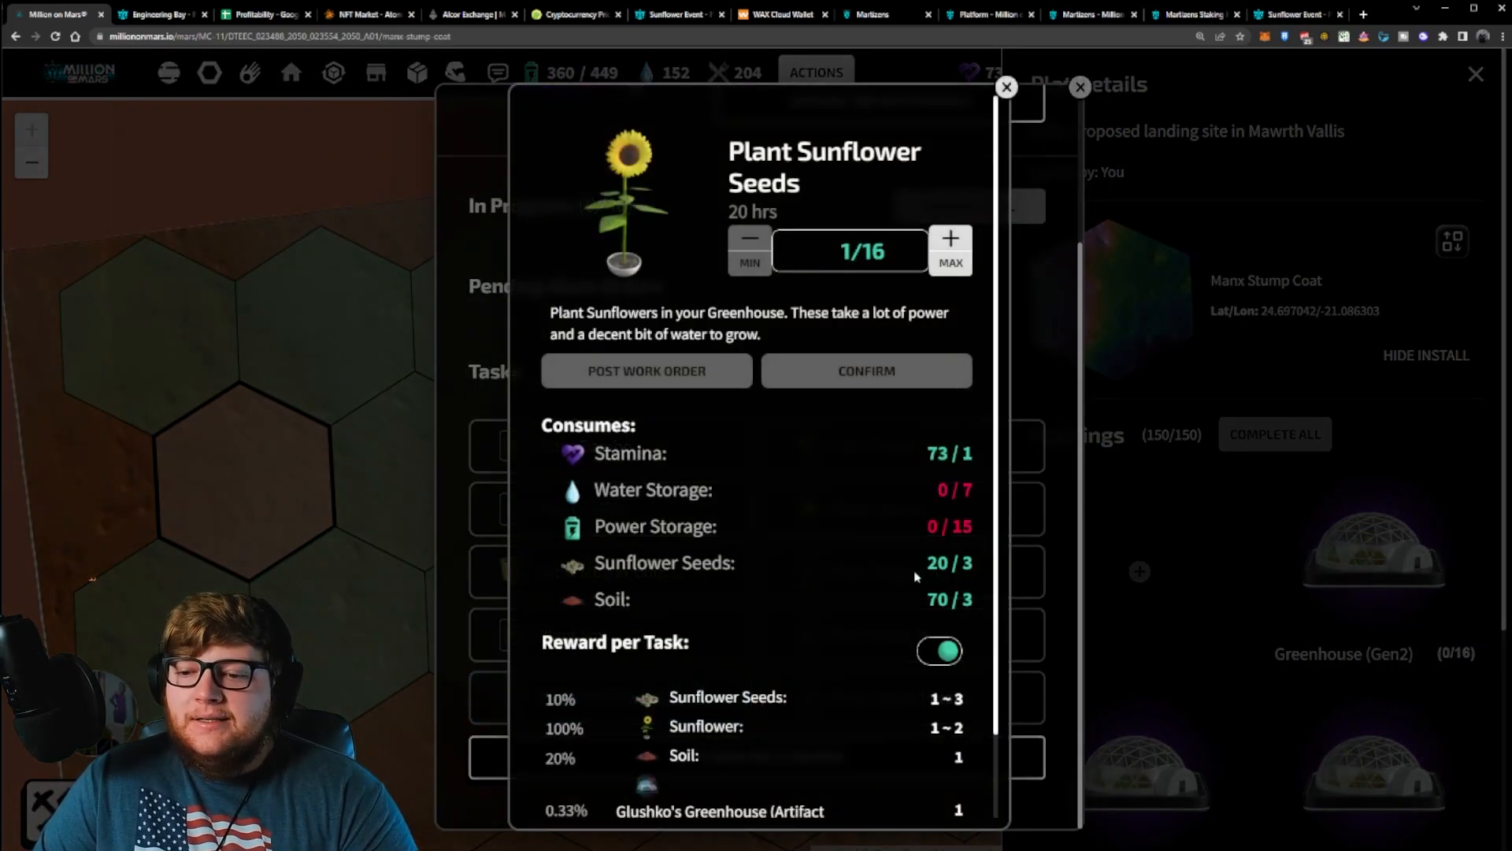
pyautogui.scroll(-3)
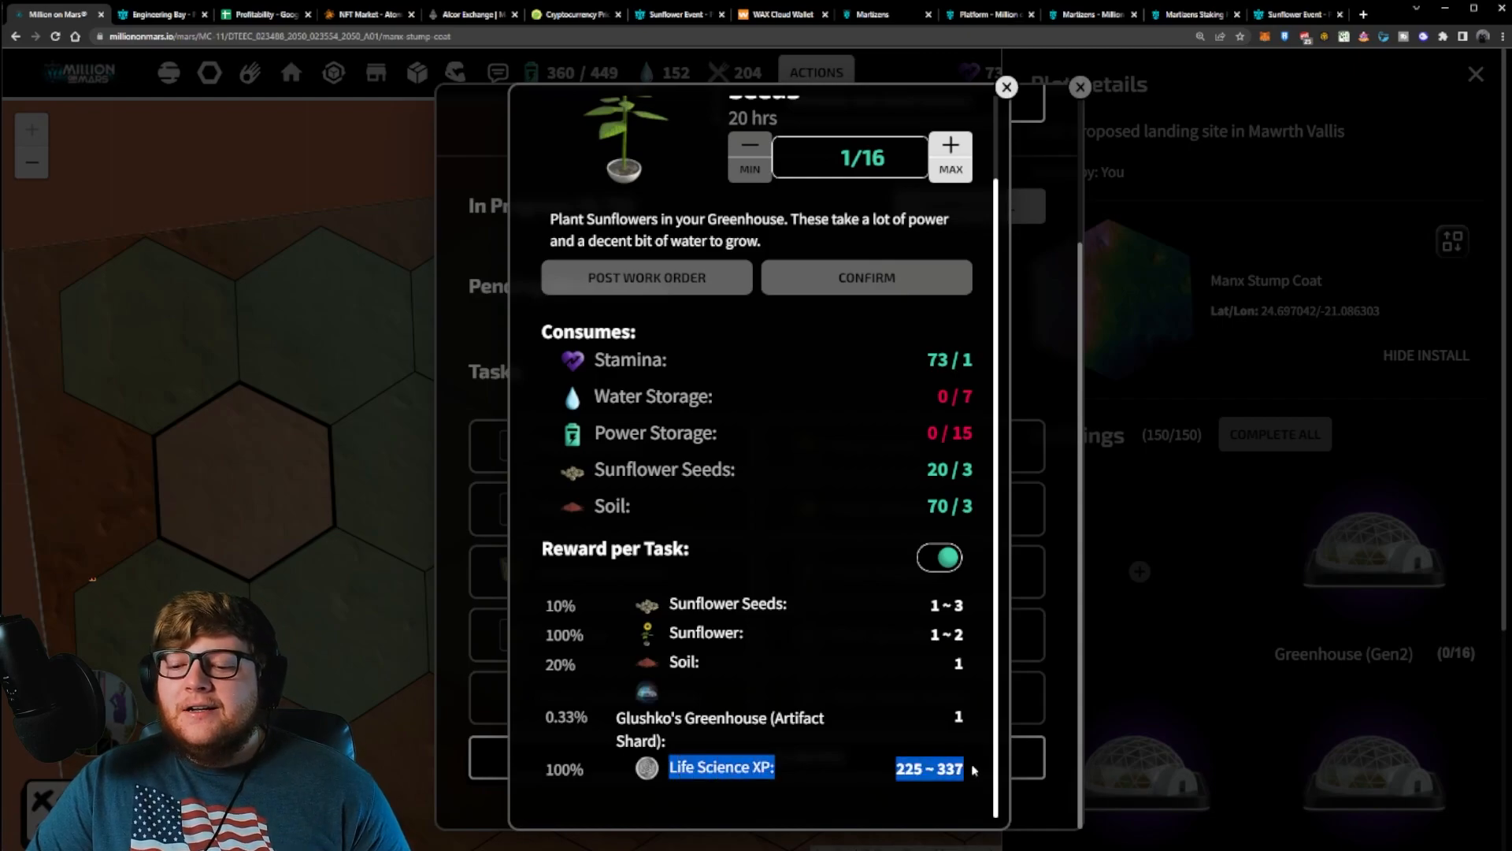
pyautogui.moveTo(982, 203)
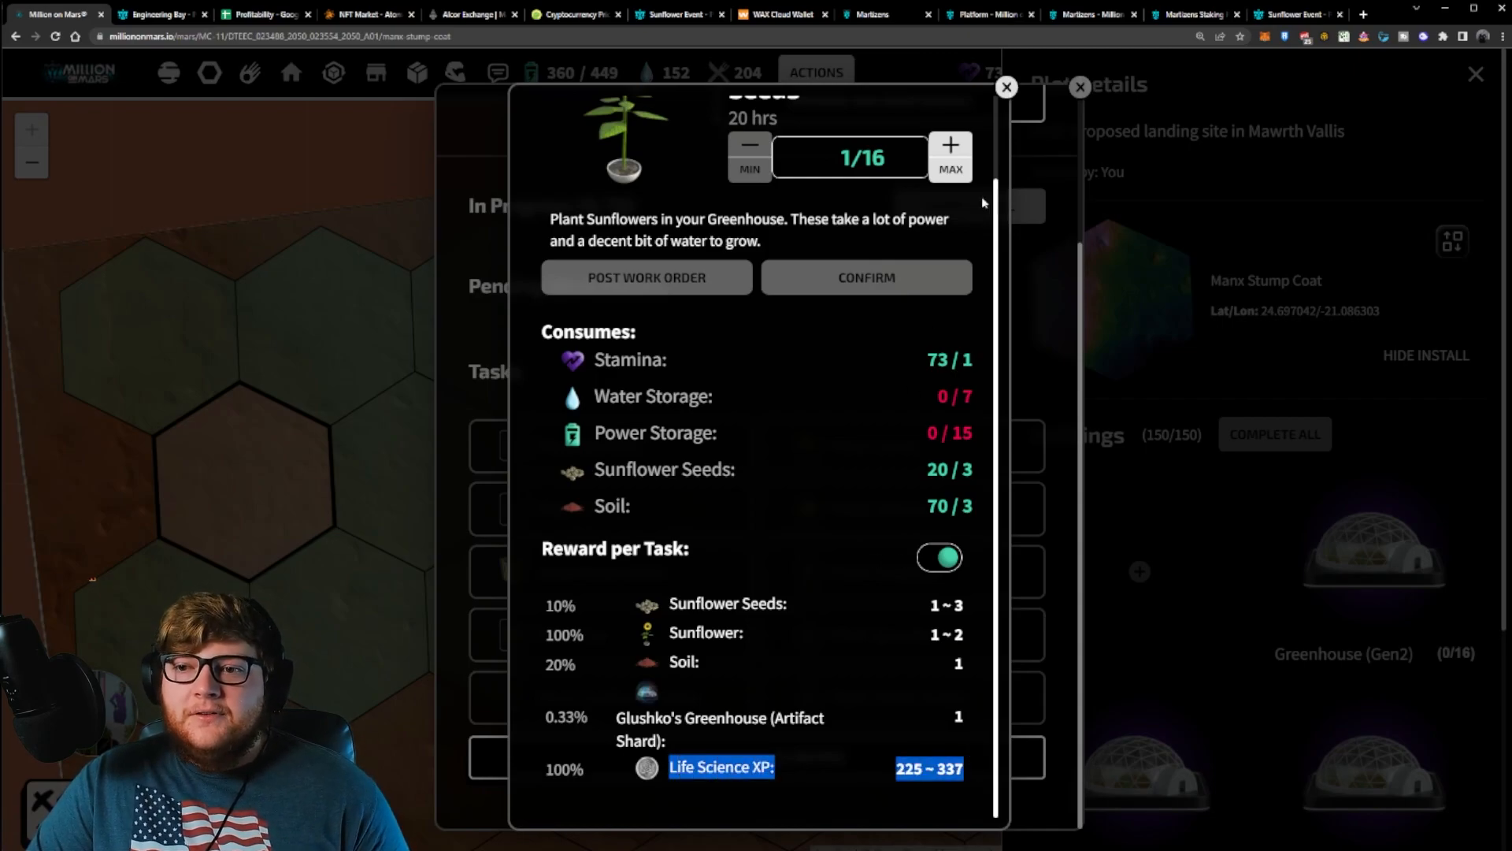
pyautogui.click(1006, 87)
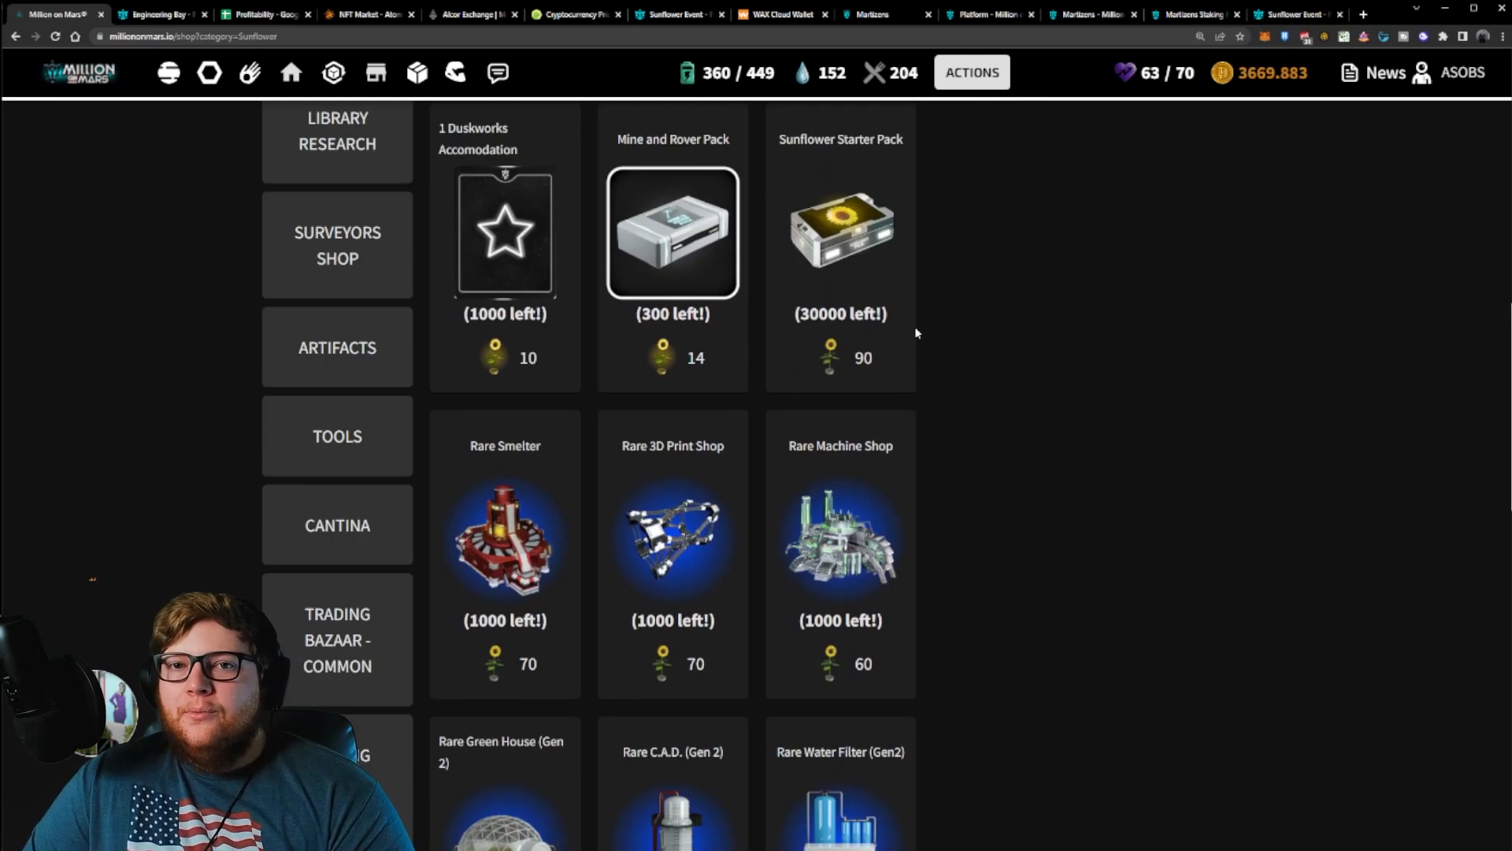
# Step: Inspect the Starter Pack, Machine Shop, Land Pack and Mine and Rover Pack (1320 sunflowers)
pyautogui.click(839, 231)
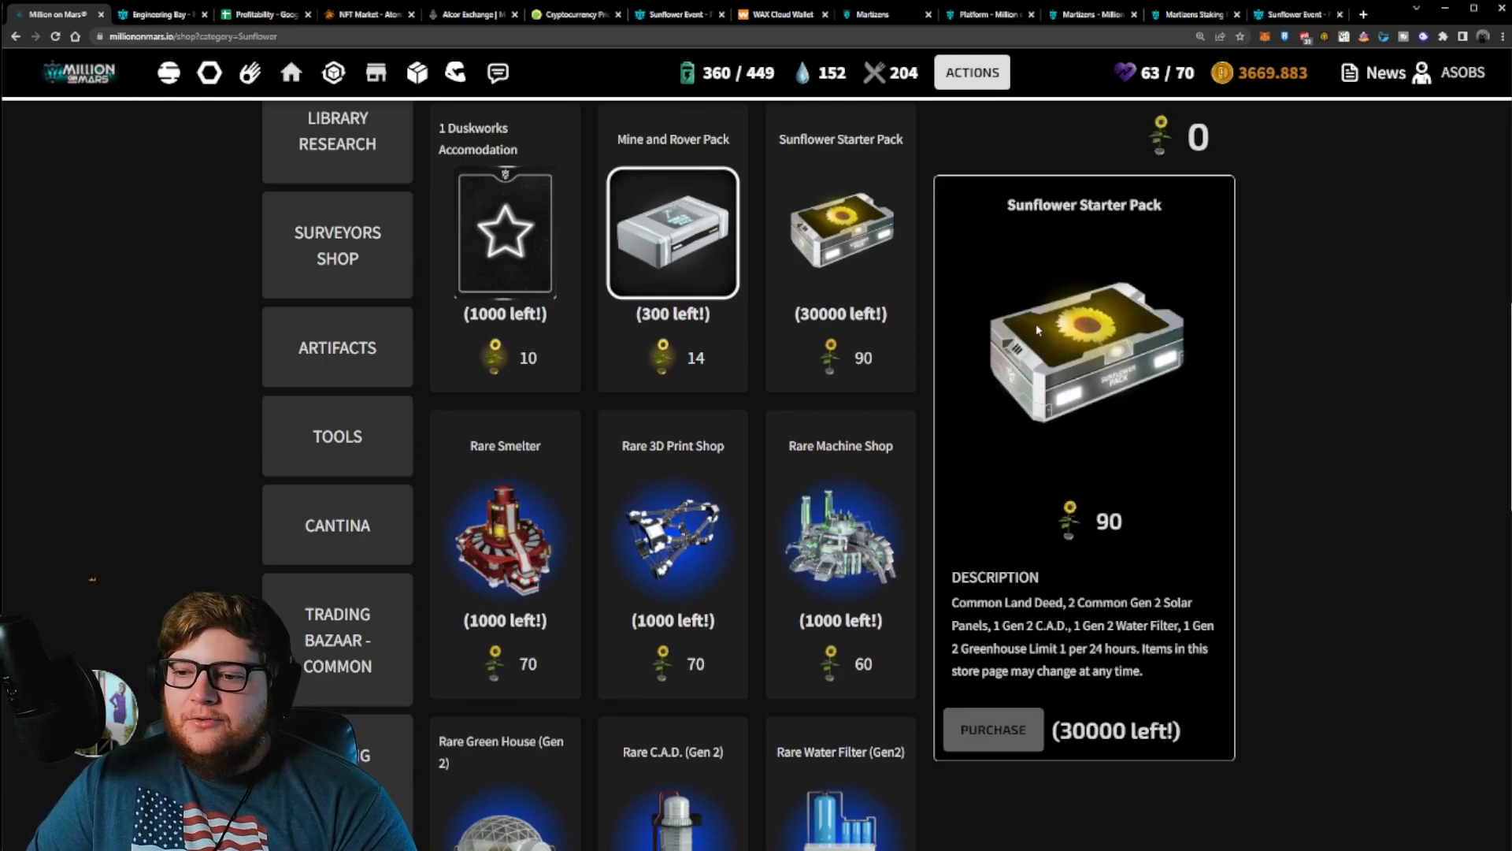
pyautogui.moveTo(1107, 537)
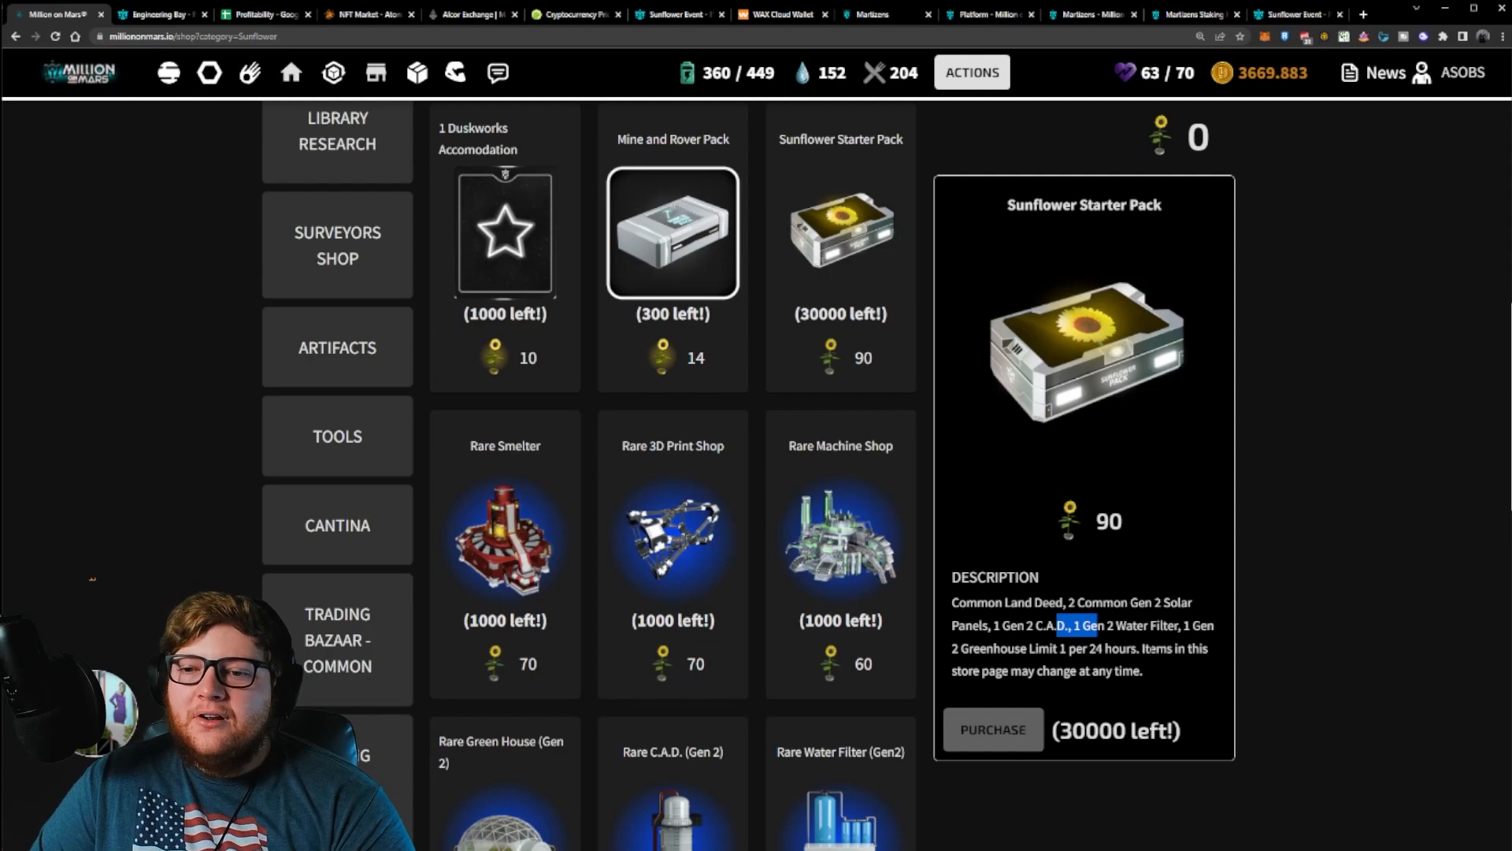
pyautogui.moveTo(988, 553)
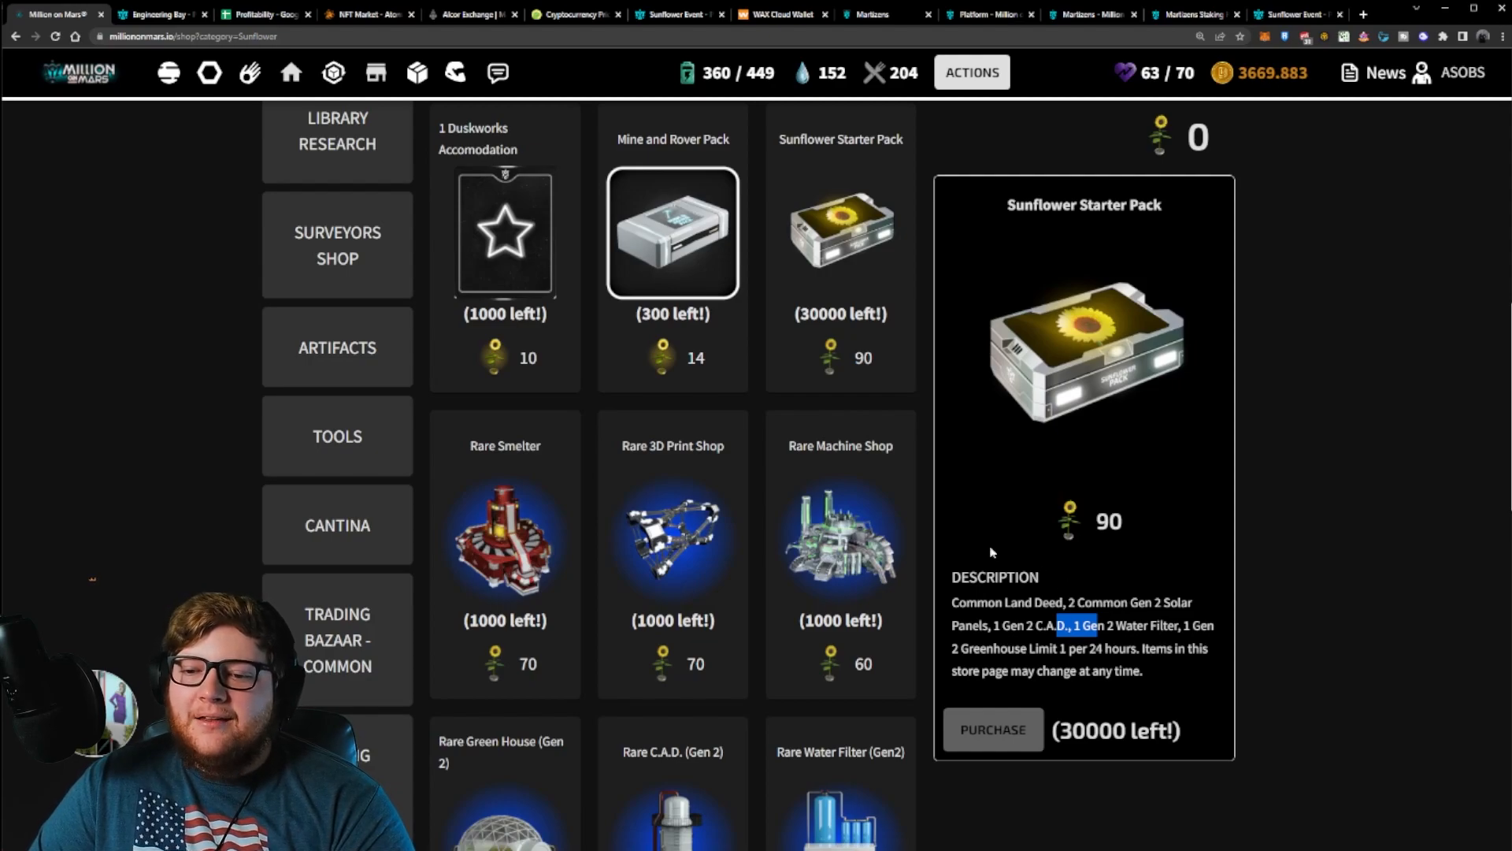
pyautogui.click(838, 540)
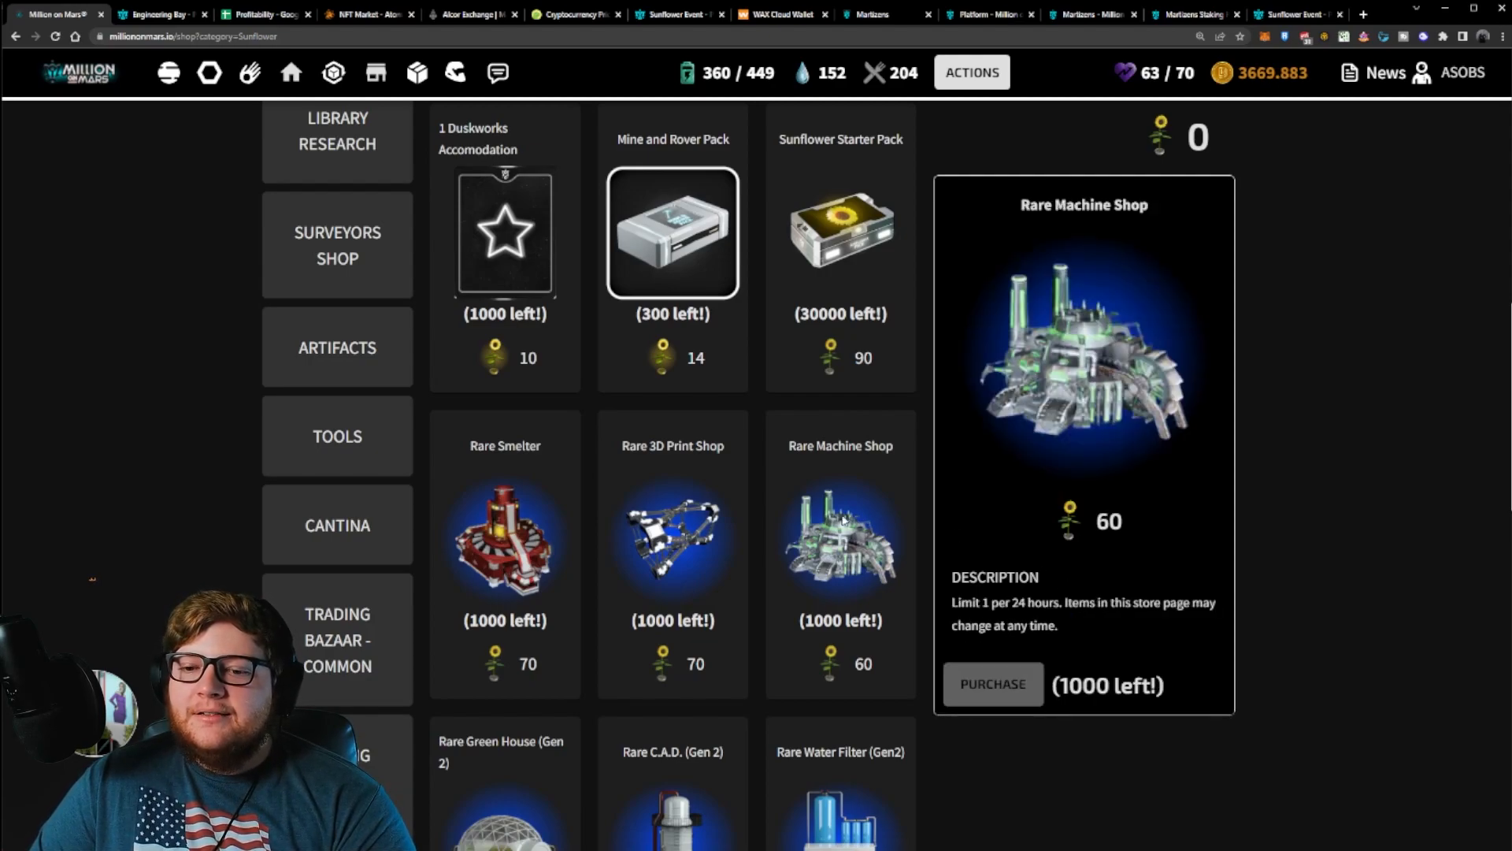
pyautogui.scroll(-3)
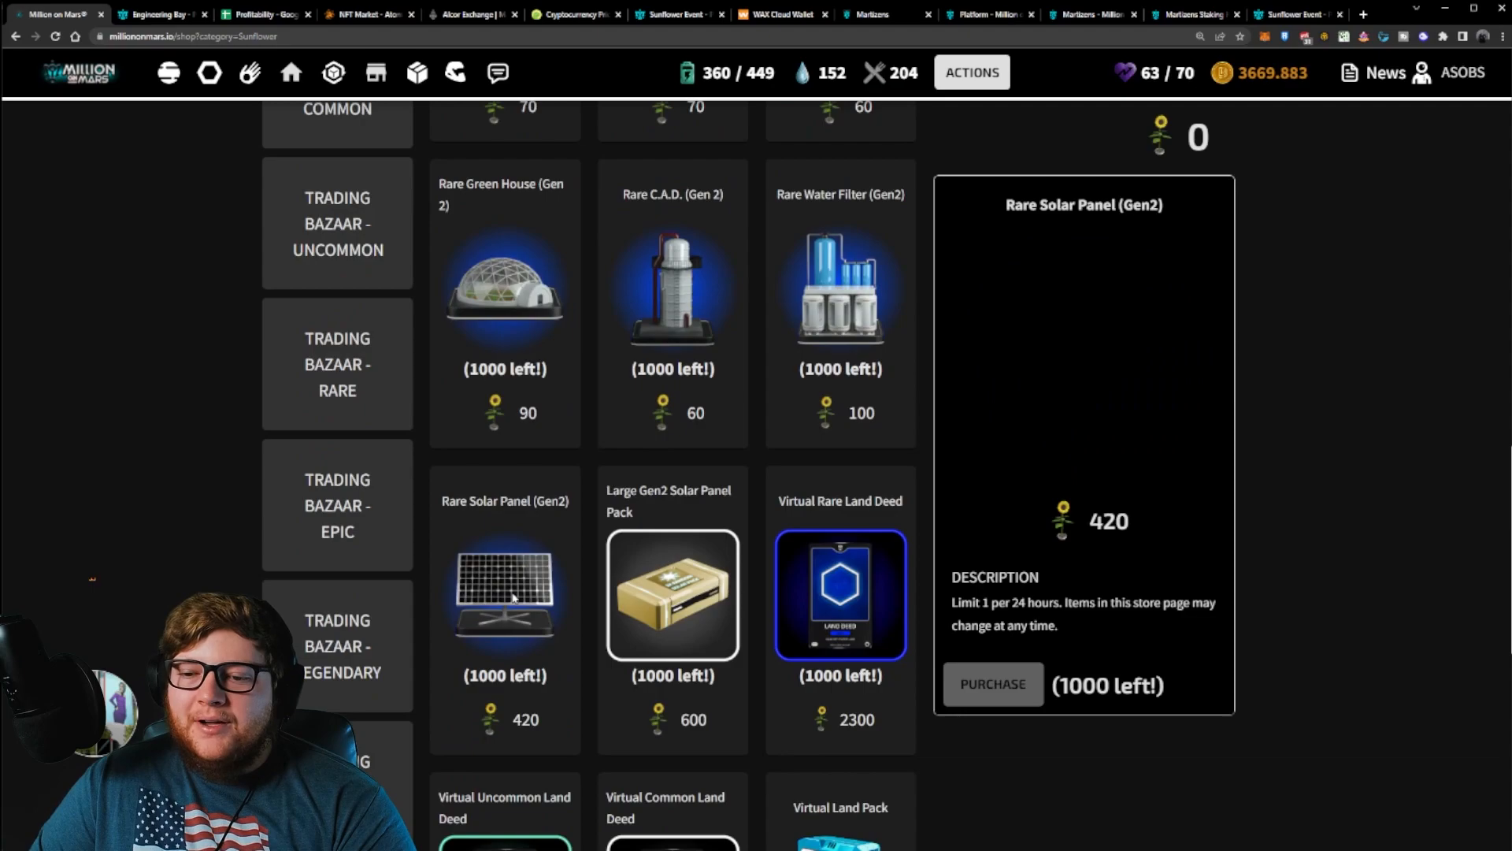
pyautogui.scroll(-3)
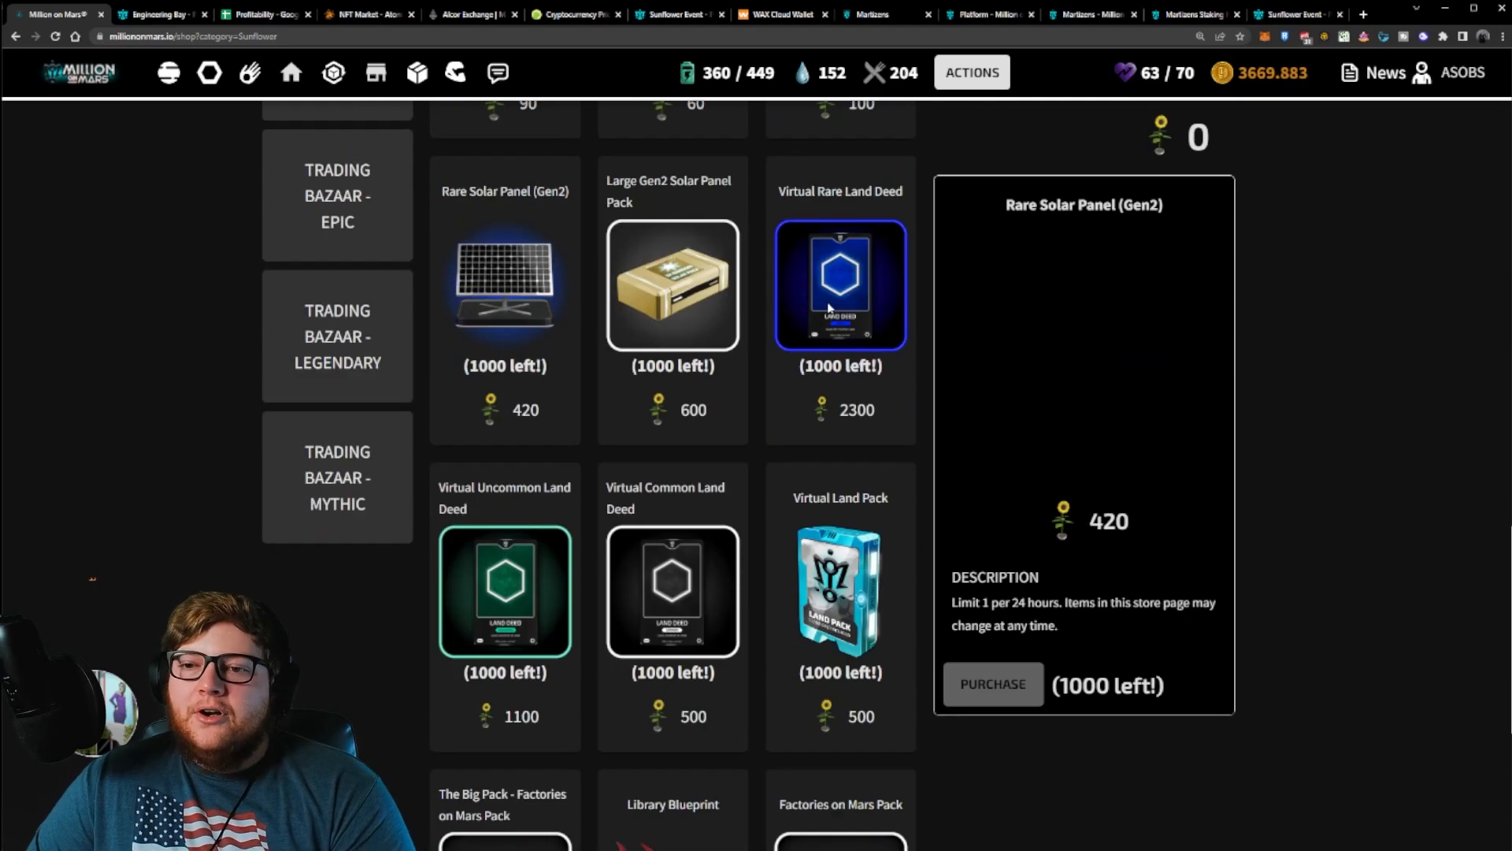
pyautogui.click(839, 284)
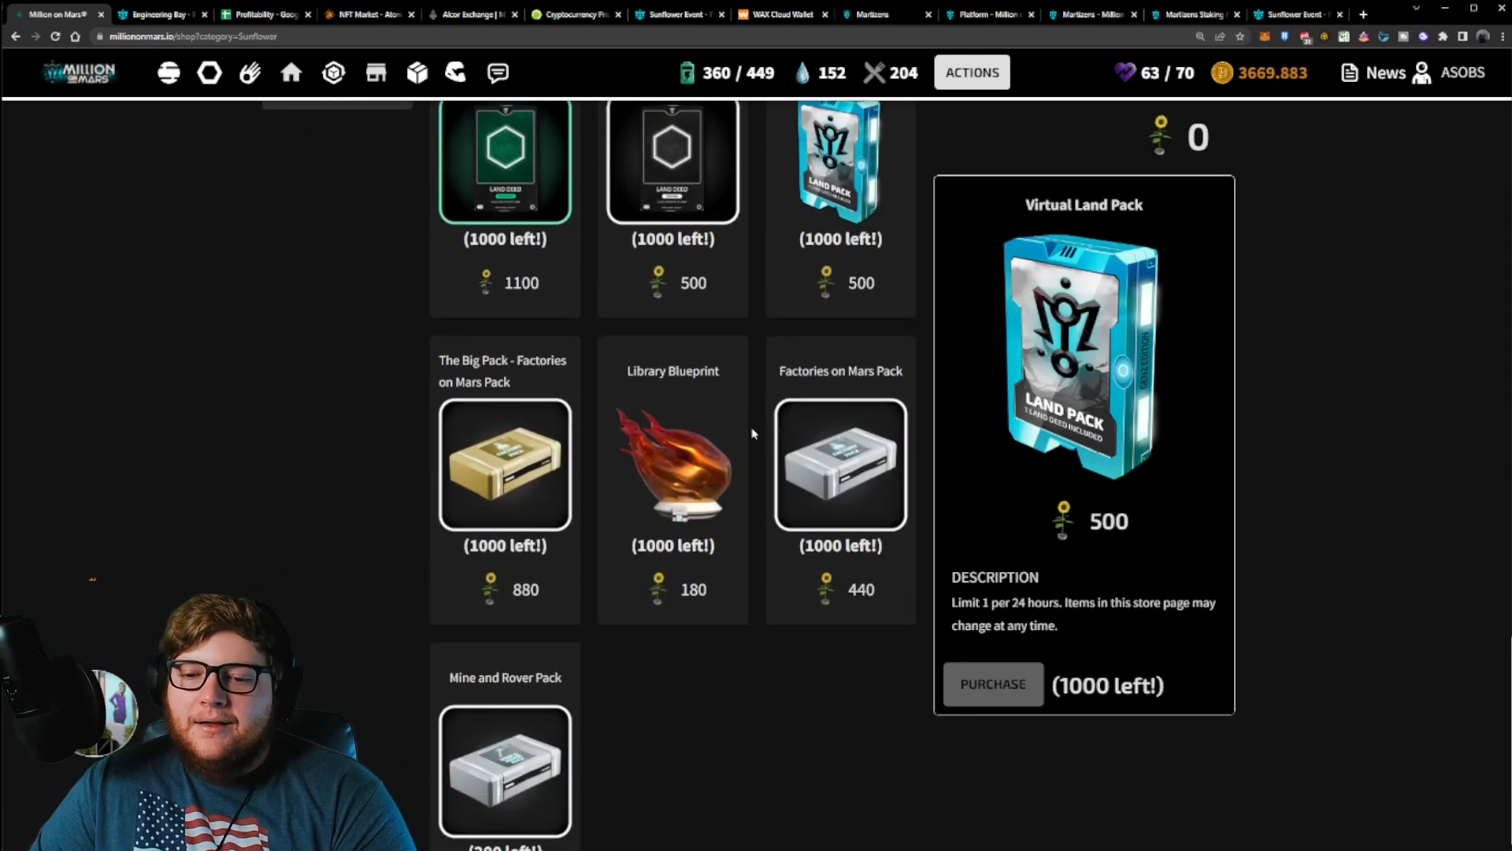
pyautogui.click(672, 463)
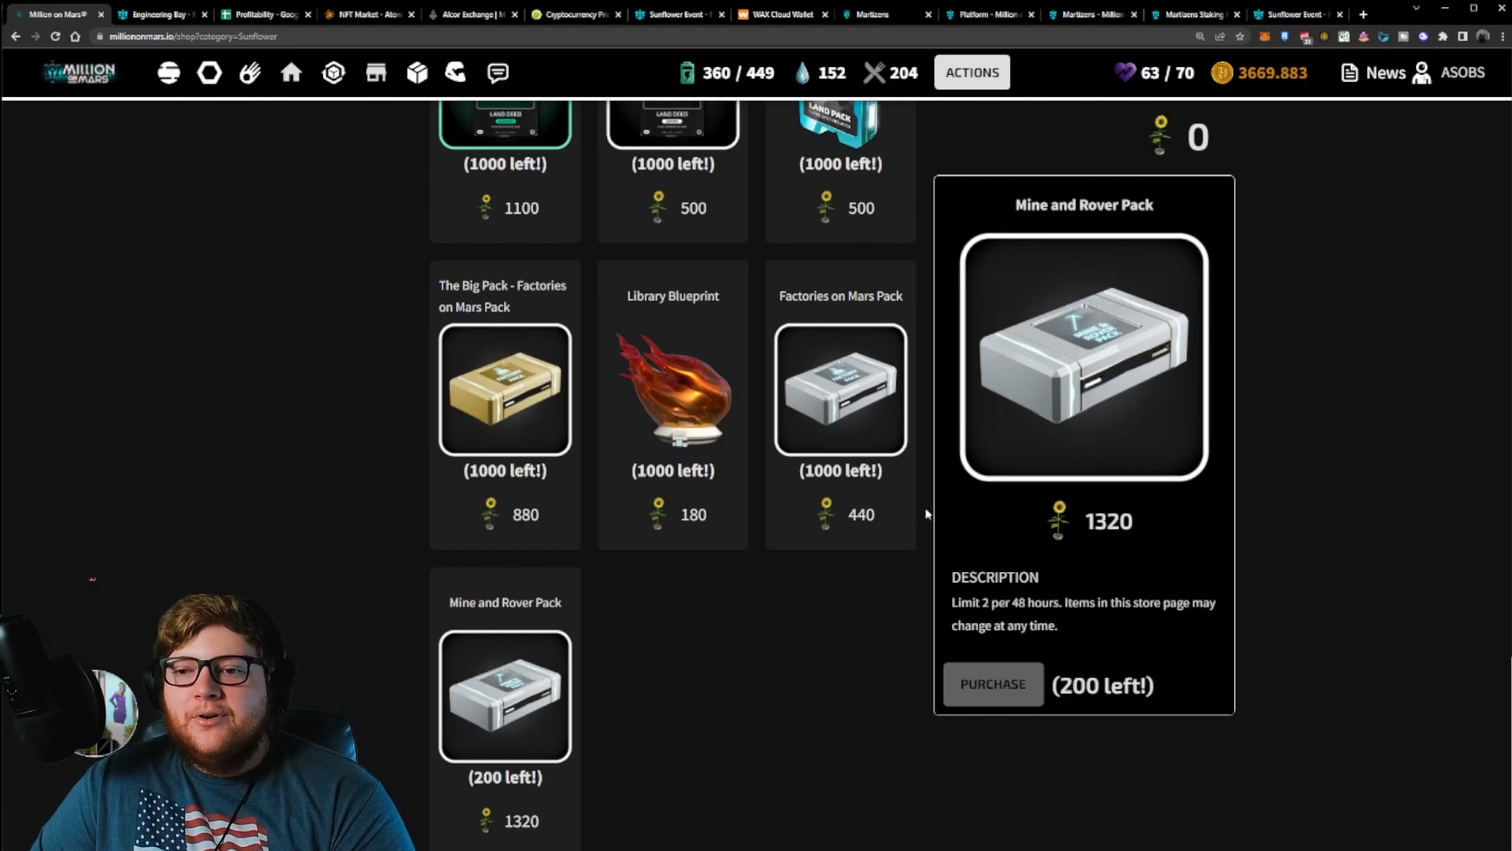
pyautogui.click(1292, 13)
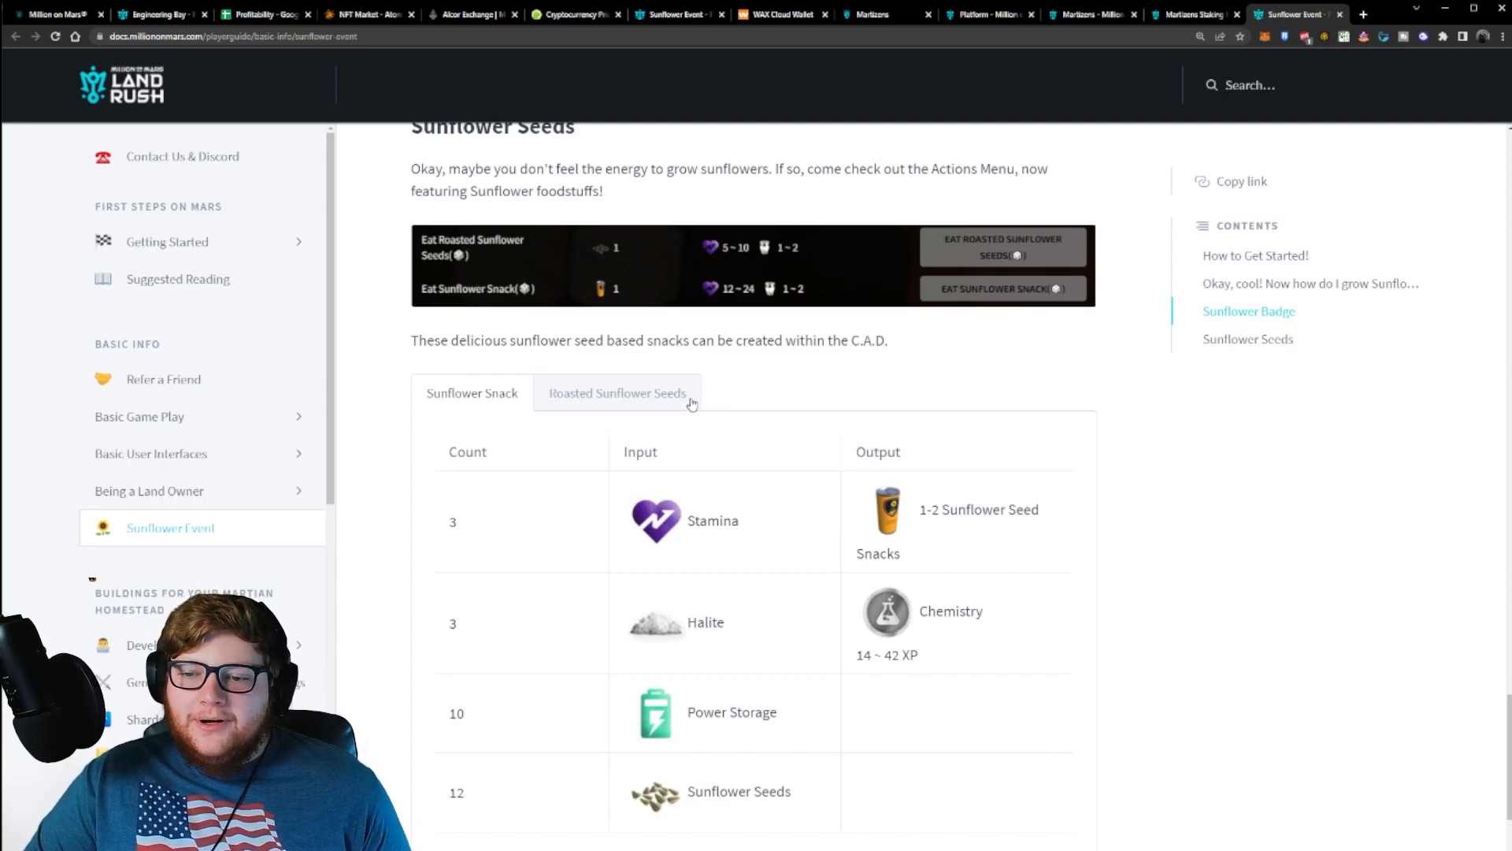
# Step: Compare the Roasted Sunflower Seeds and Sunflower Snack recipes, then view the Sunflower Badge section
pyautogui.click(618, 392)
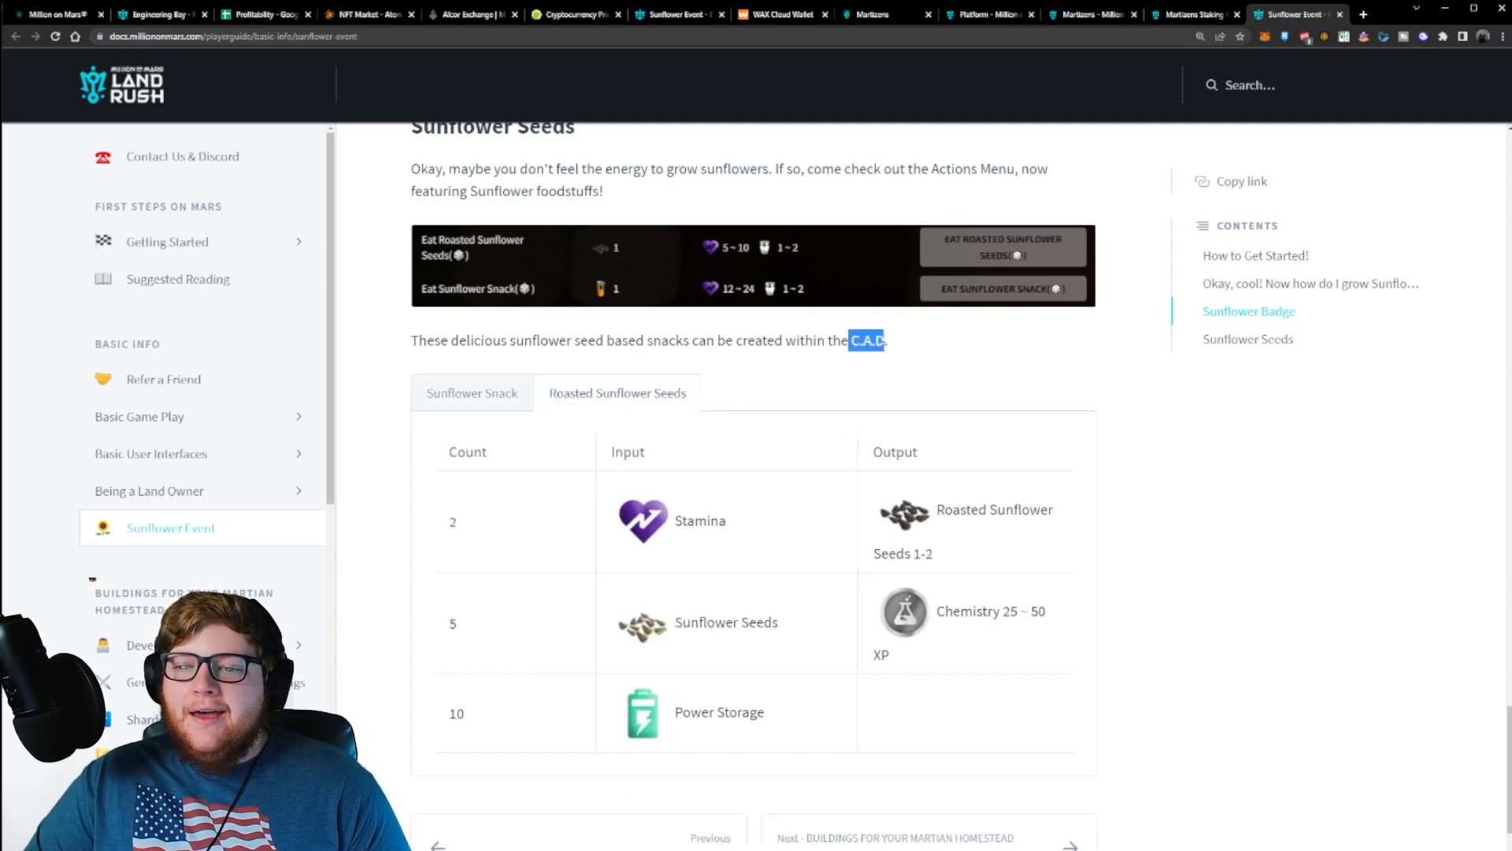
pyautogui.scroll(-3)
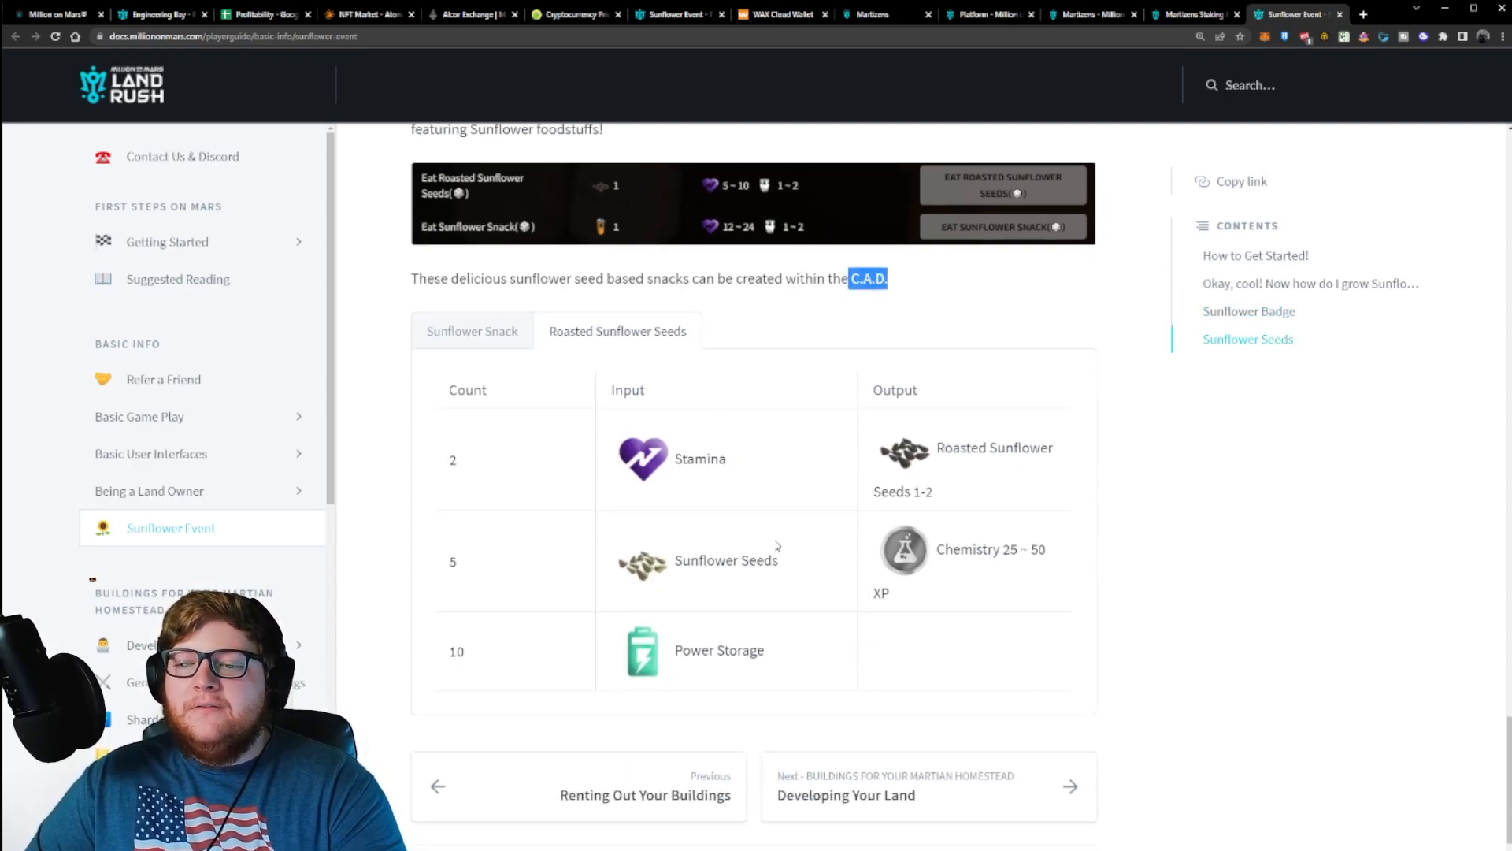
pyautogui.click(472, 331)
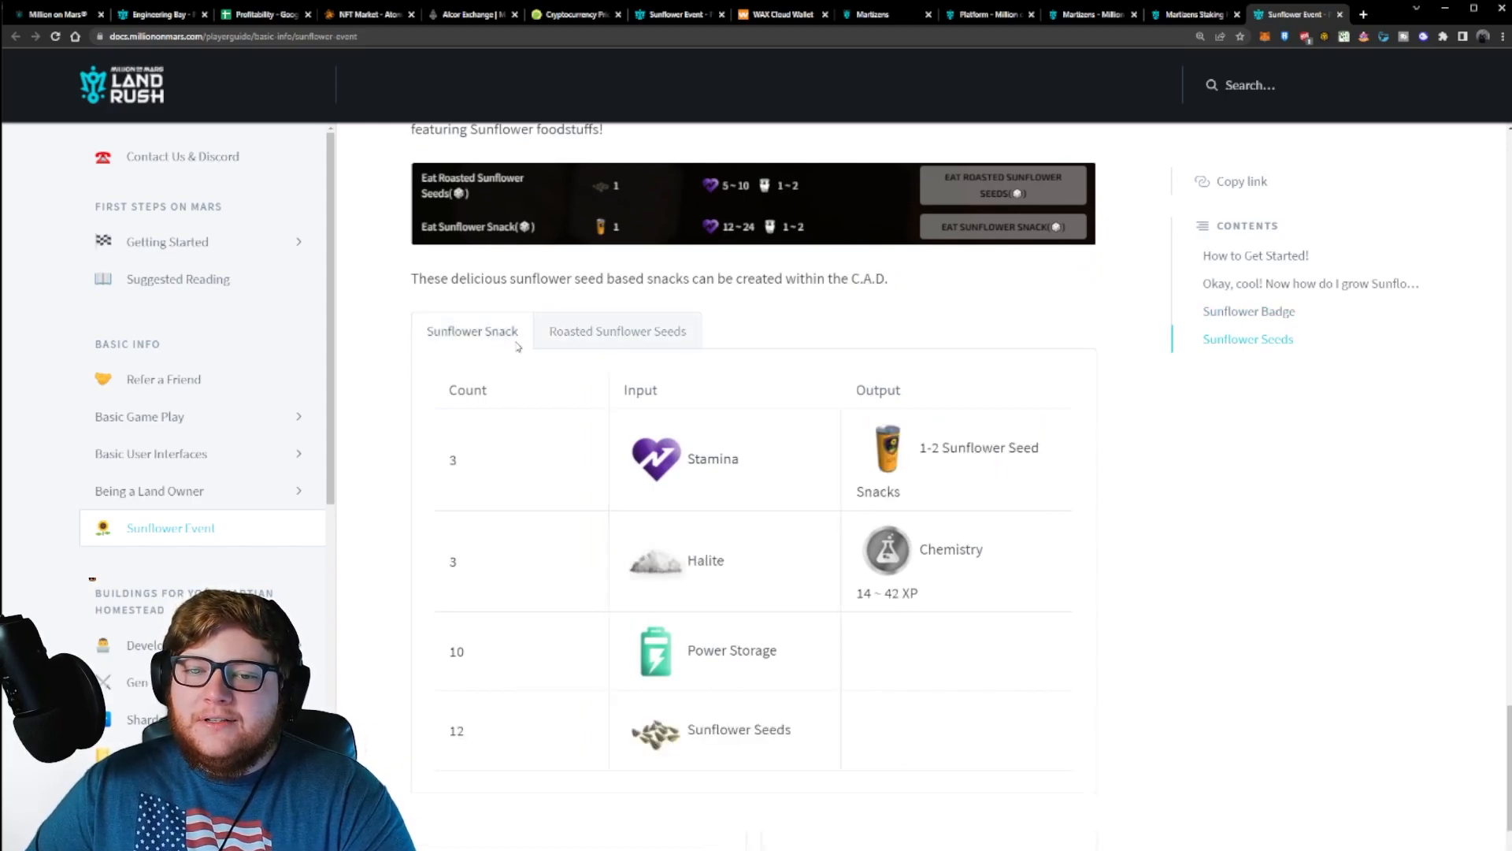
pyautogui.doubleClick(979, 447)
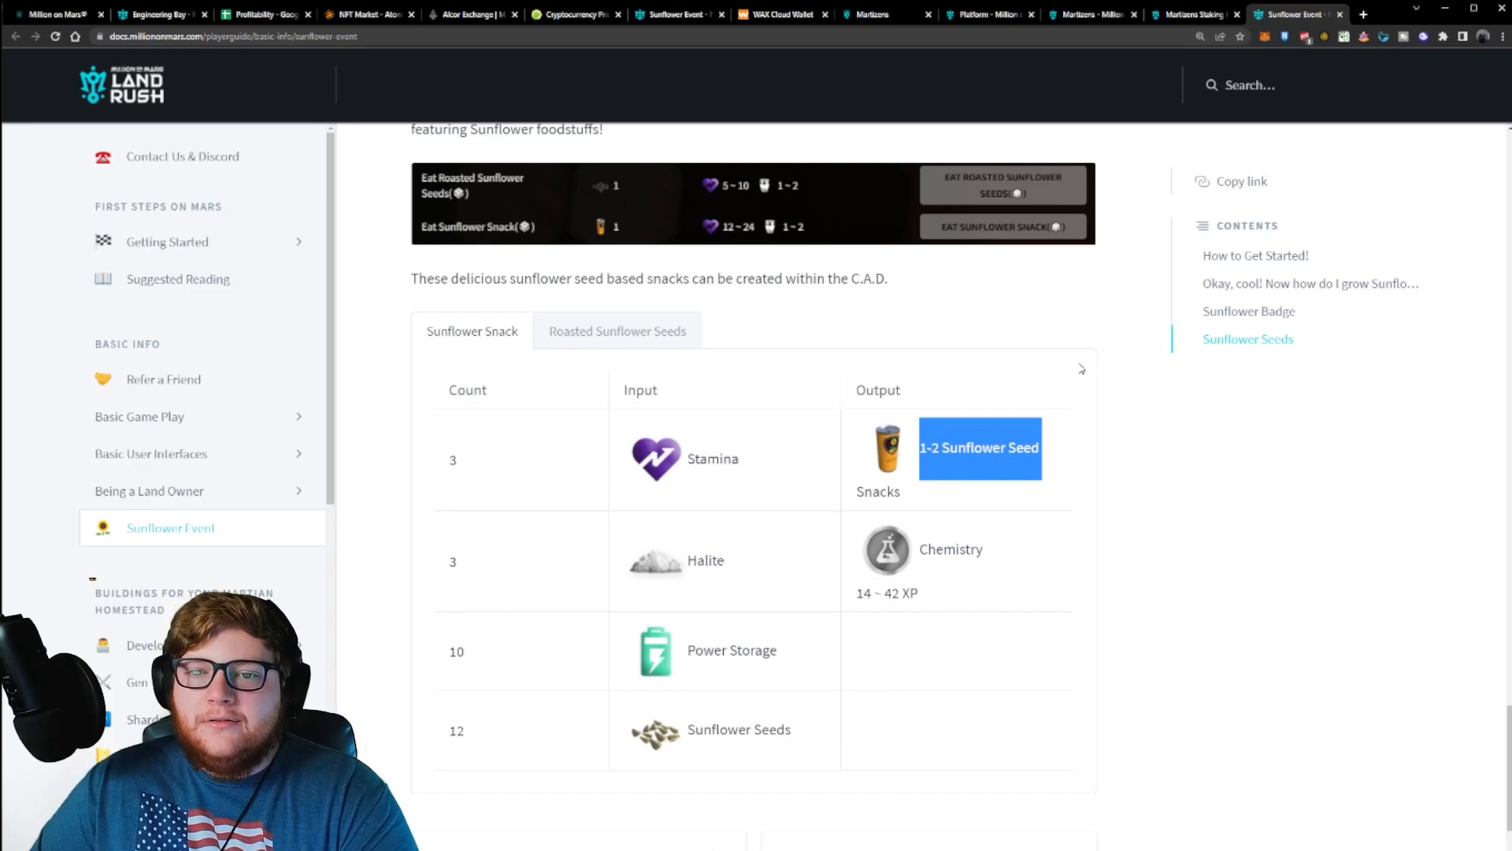
pyautogui.scroll(3)
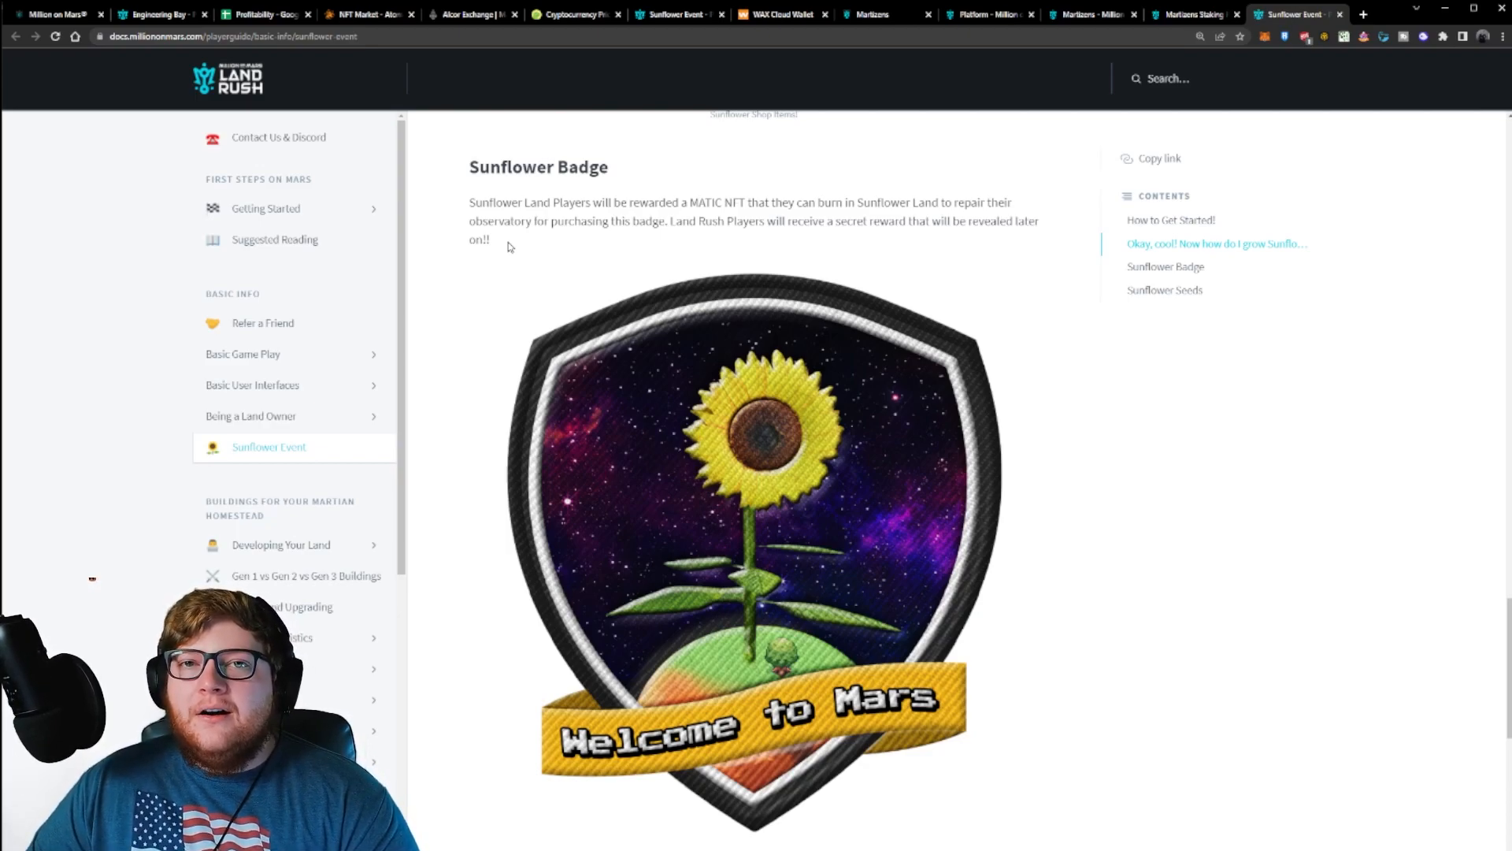
pyautogui.moveTo(673, 224)
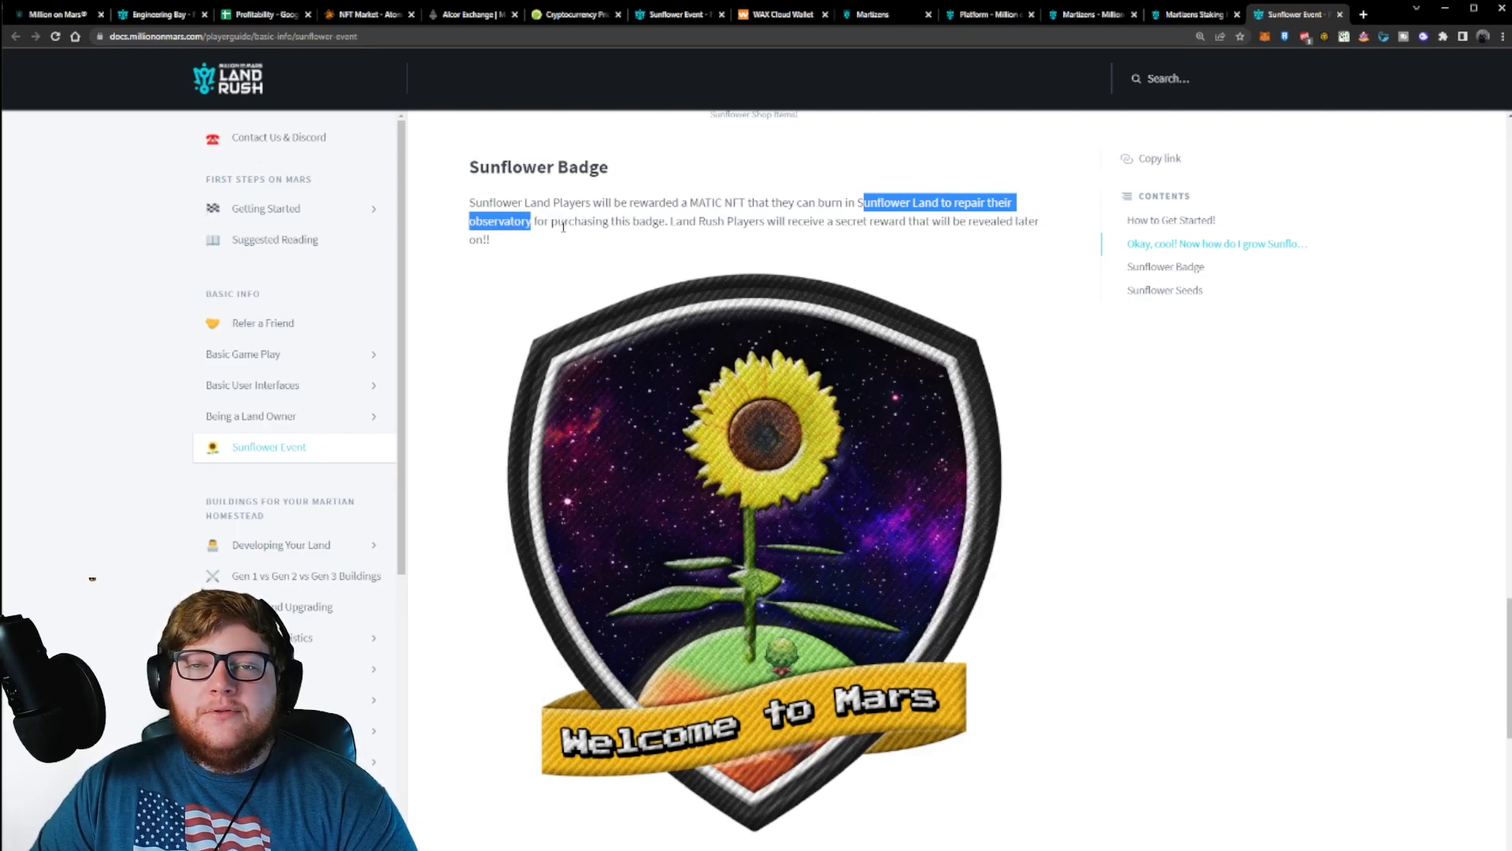
pyautogui.click(49, 13)
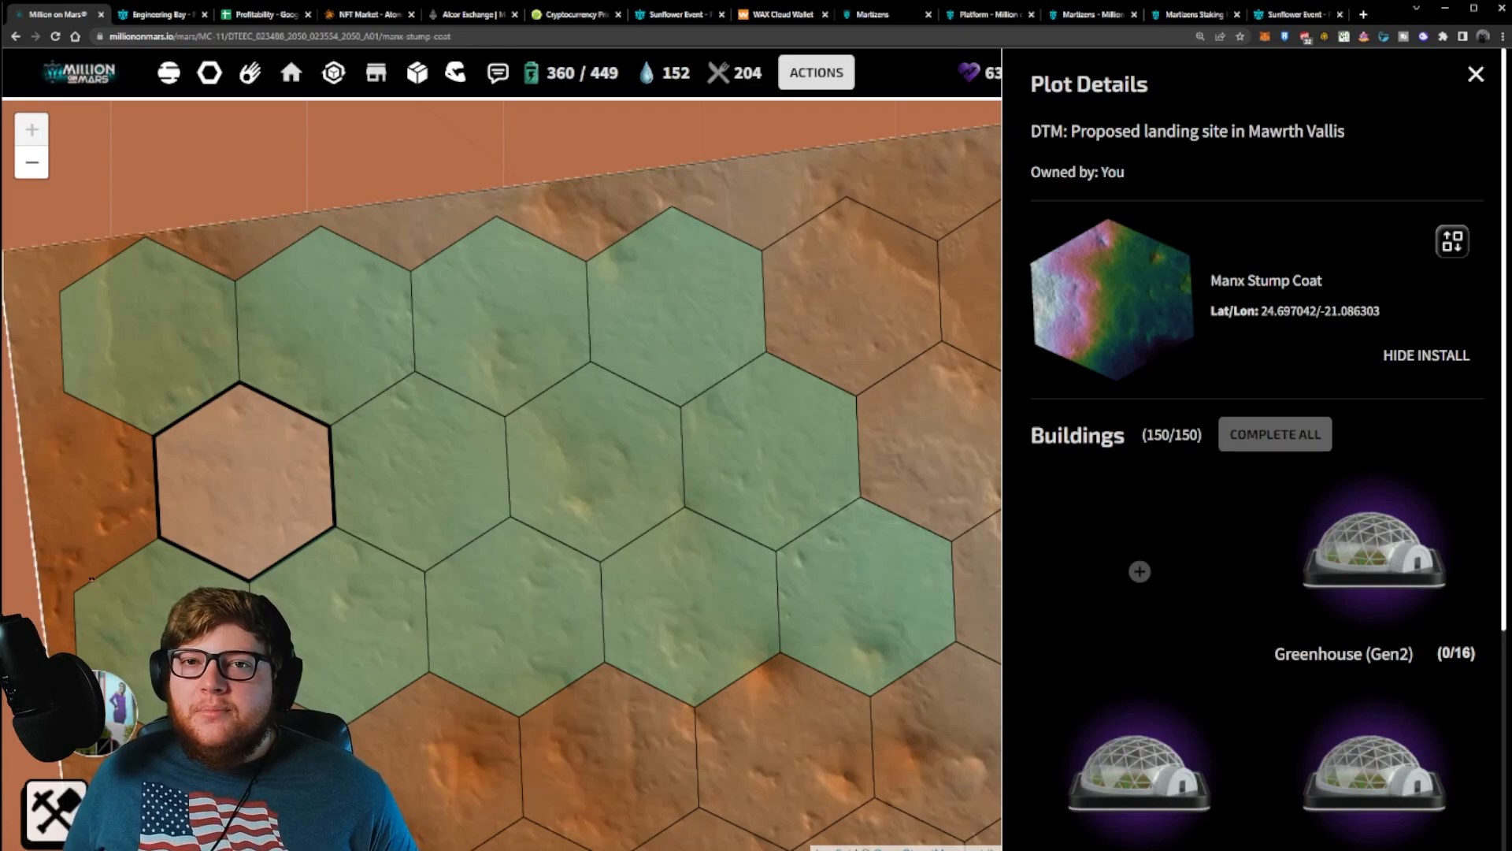
pyautogui.moveTo(461, 531)
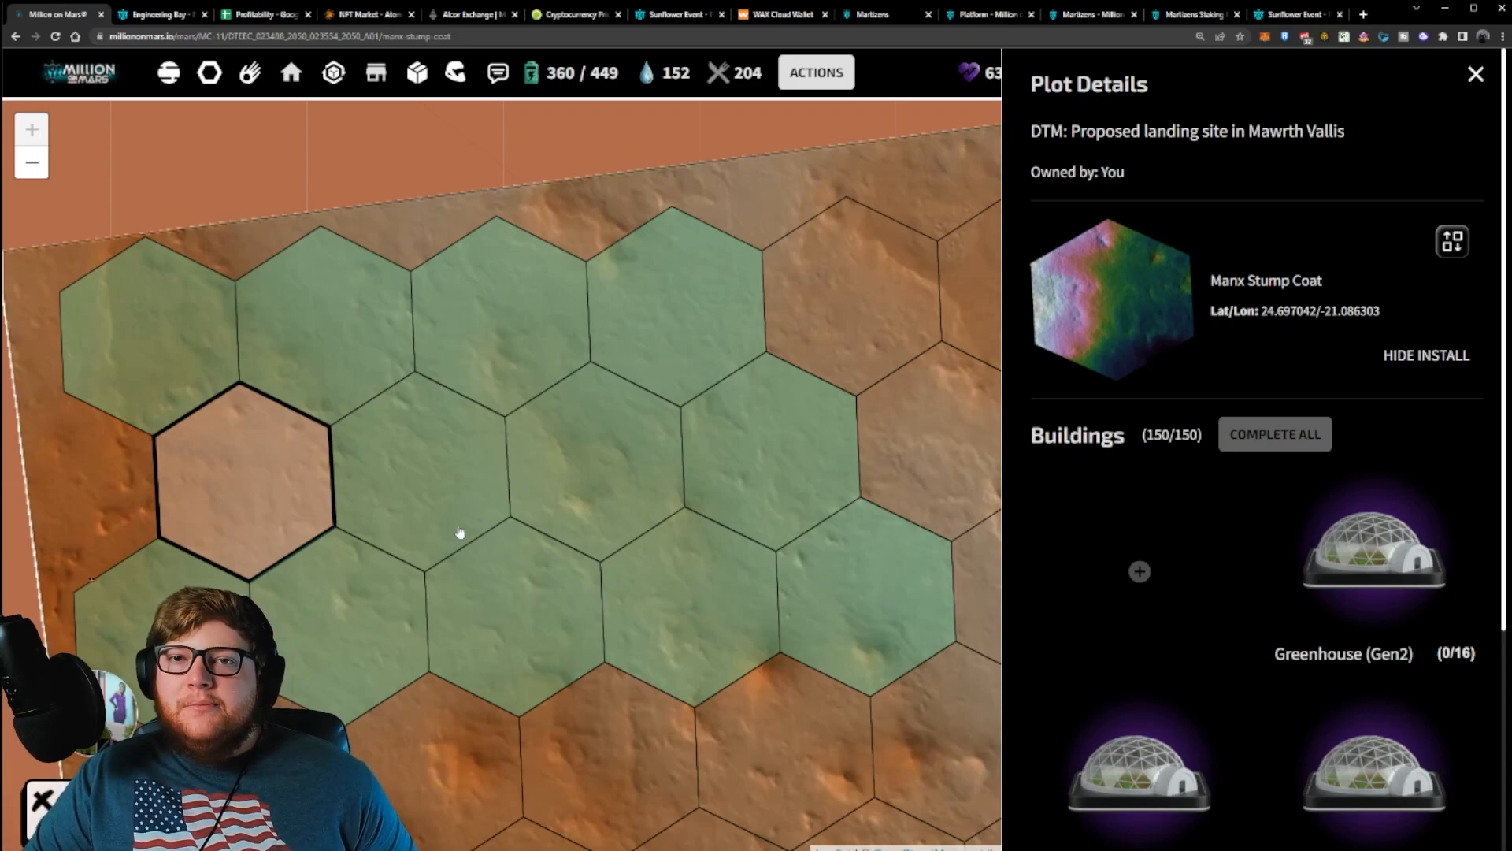